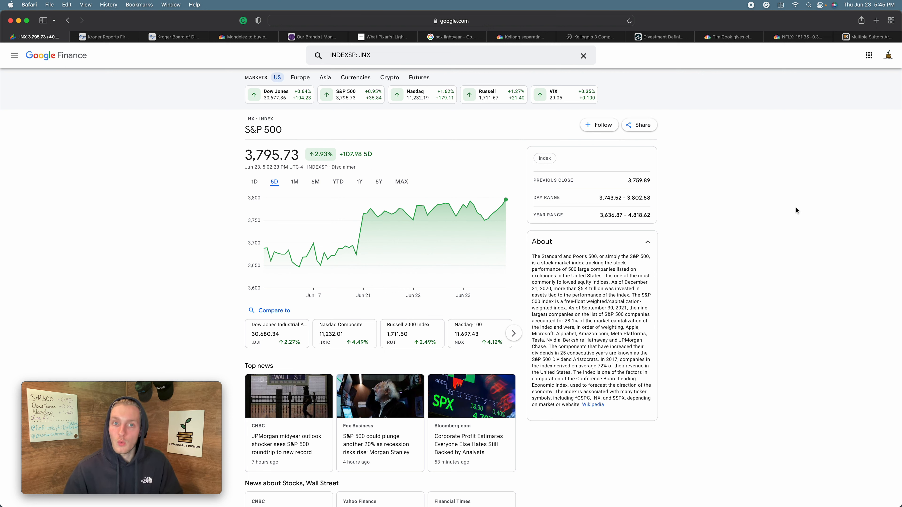
mouse_move(356, 223)
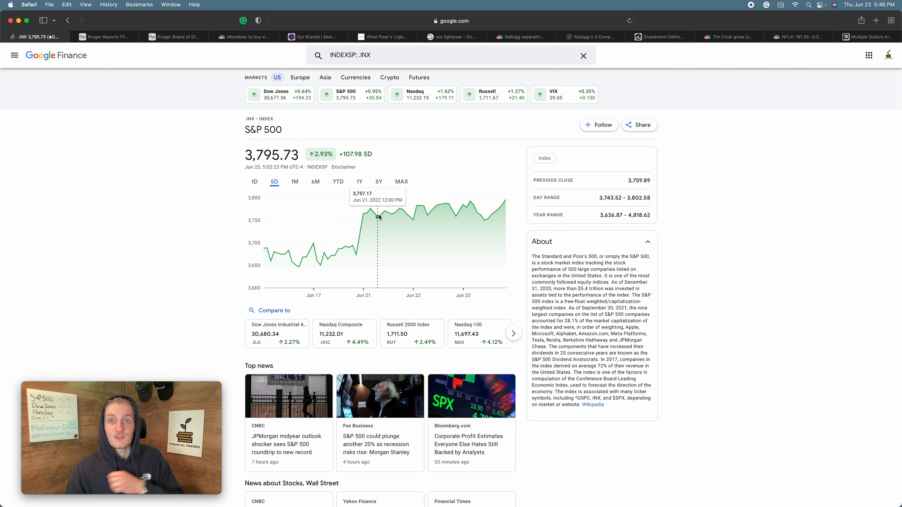
mouse_move(379, 215)
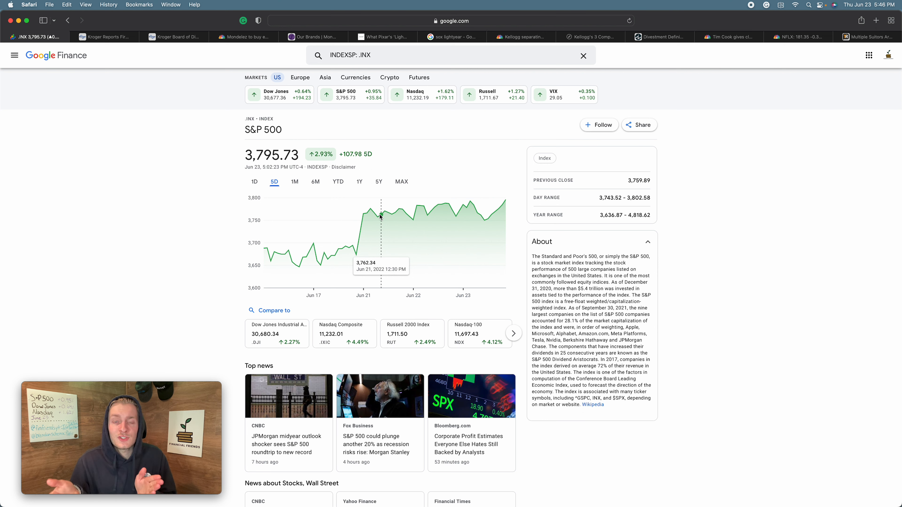
mouse_move(392, 214)
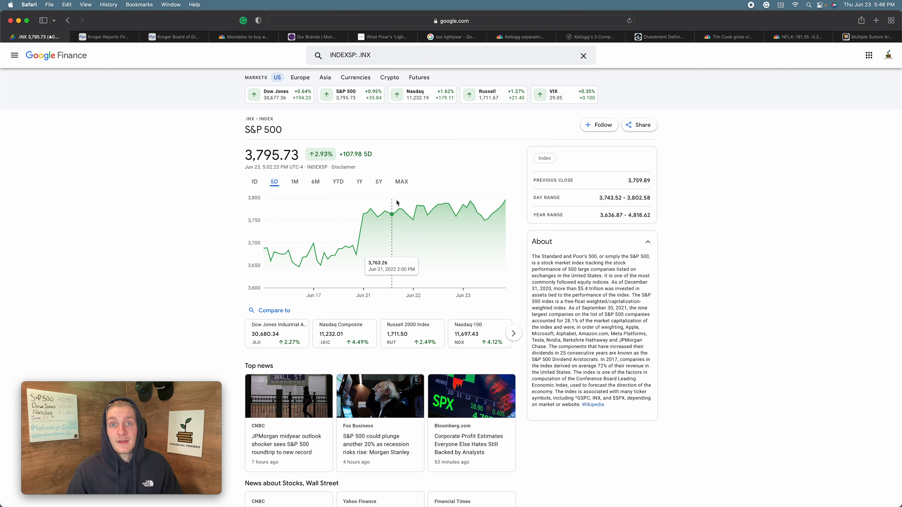
mouse_move(436, 193)
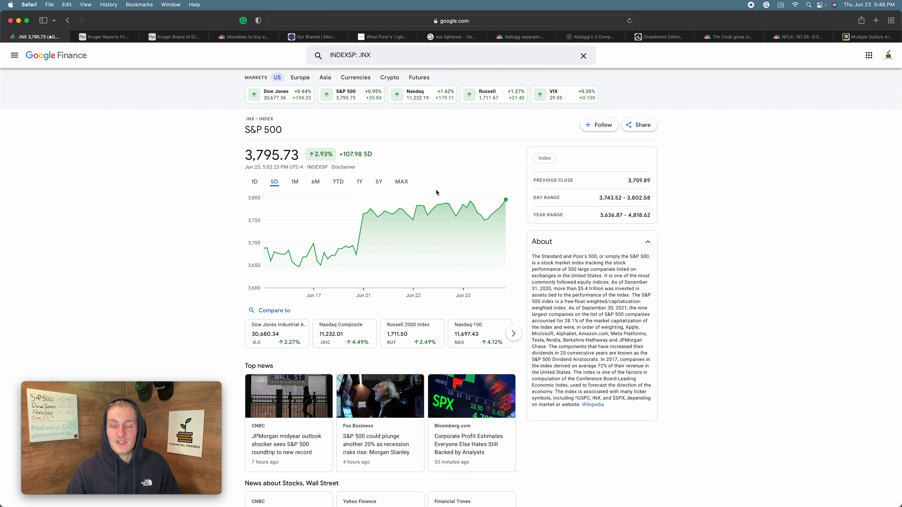
mouse_move(463, 204)
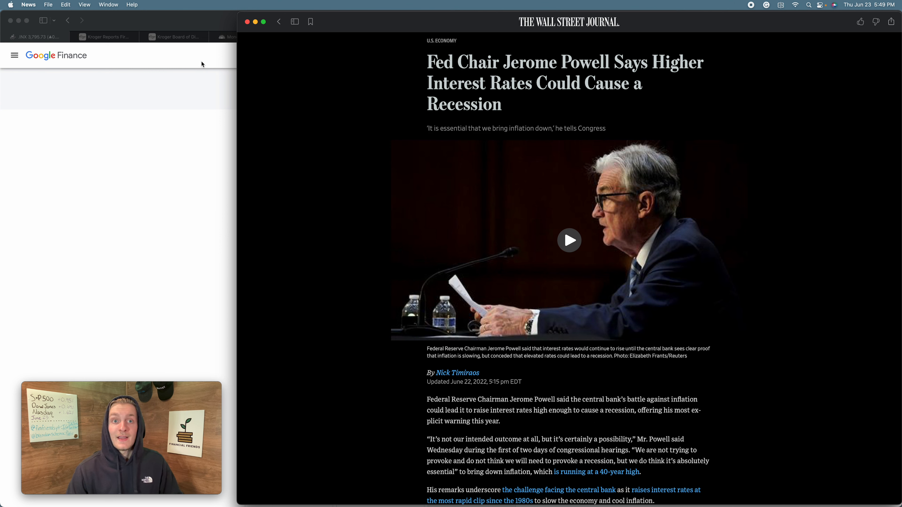
mouse_move(214, 94)
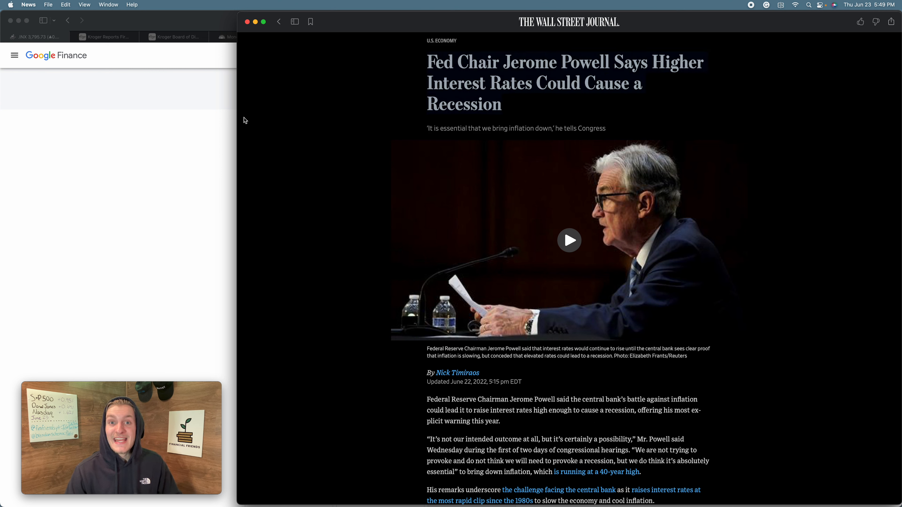
- Scroll through Kroger's Q1 2022 highlights, including identical sales up 4.1%, toward the results table
scroll("down", 3)
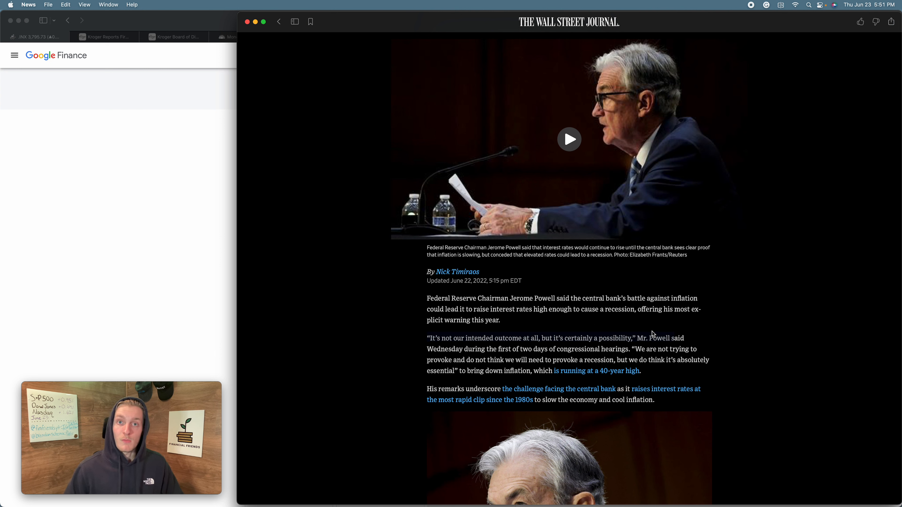
scroll("down", 3)
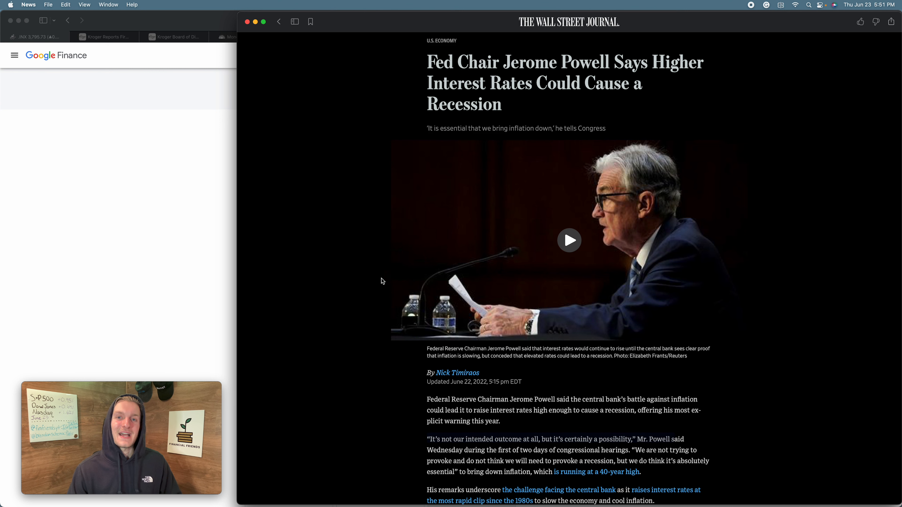
mouse_move(372, 272)
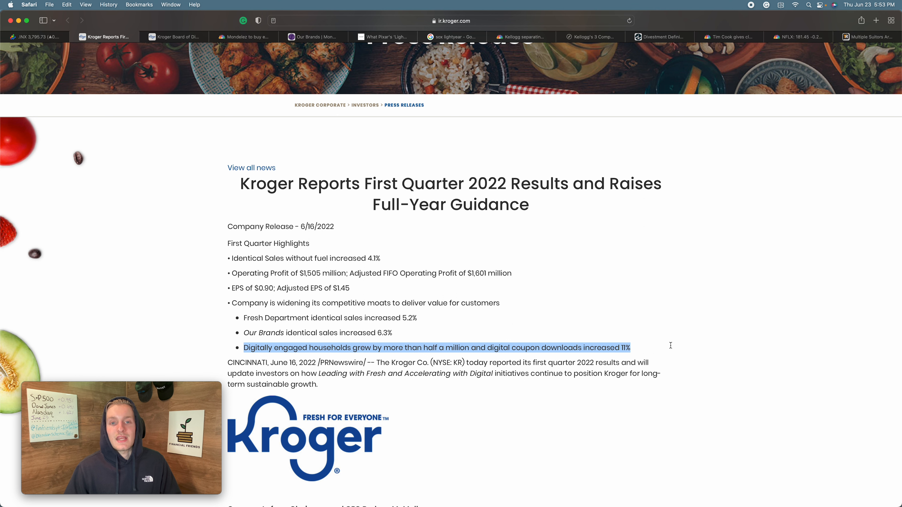
mouse_move(231, 259)
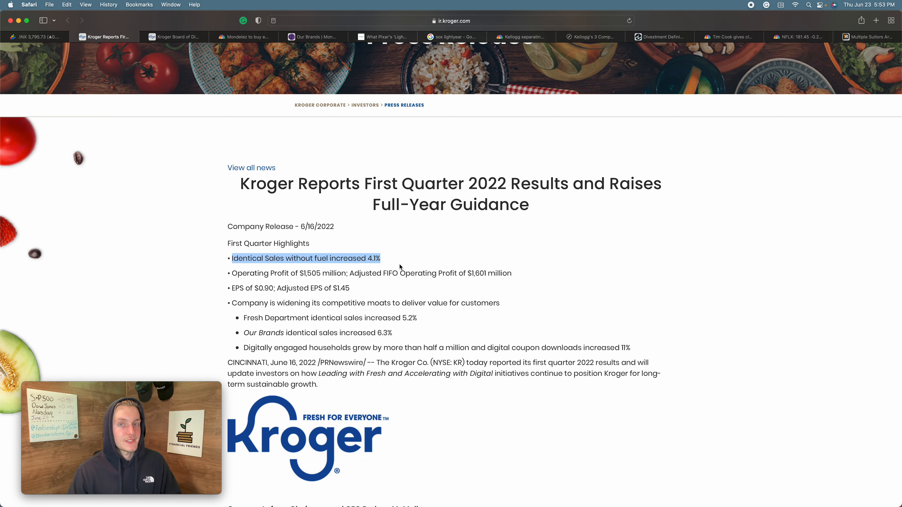
scroll("down", 3)
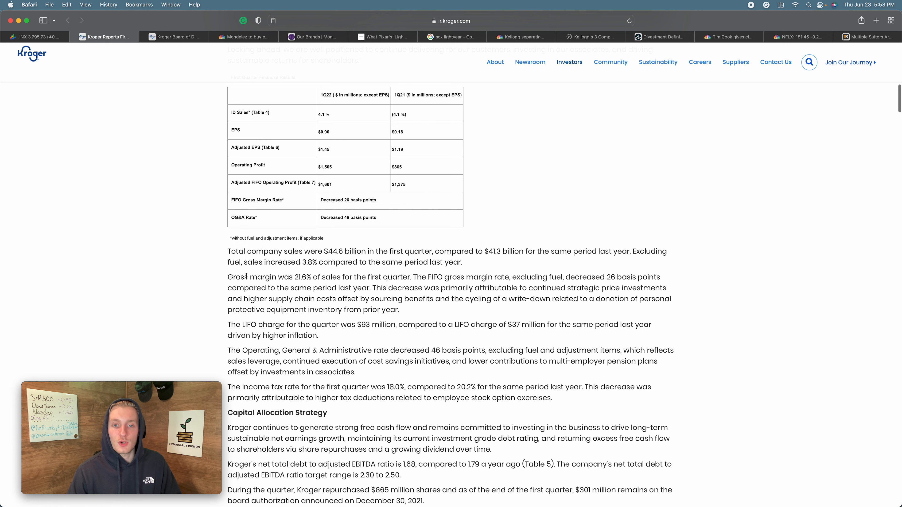
- Highlight the gross margin paragraph, then switch to the 24% dividend increase release
left_click_drag(227, 277, 398, 310)
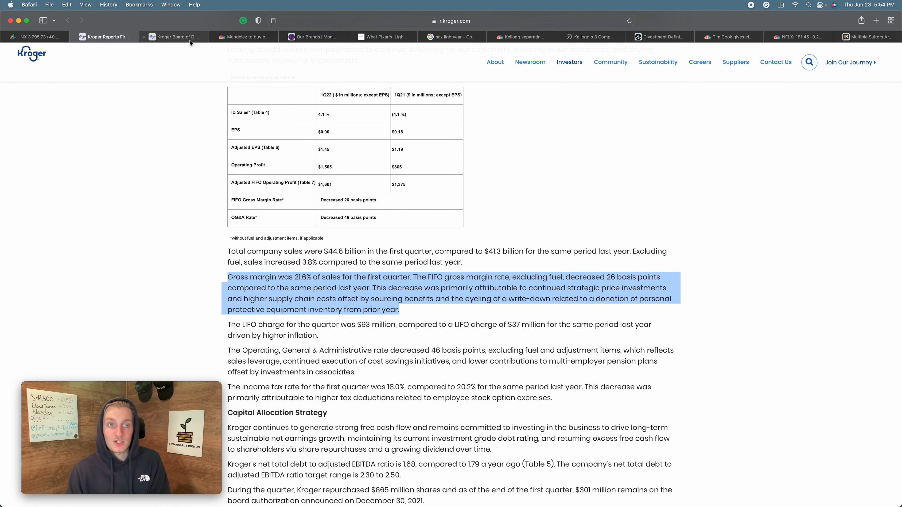
left_click(172, 37)
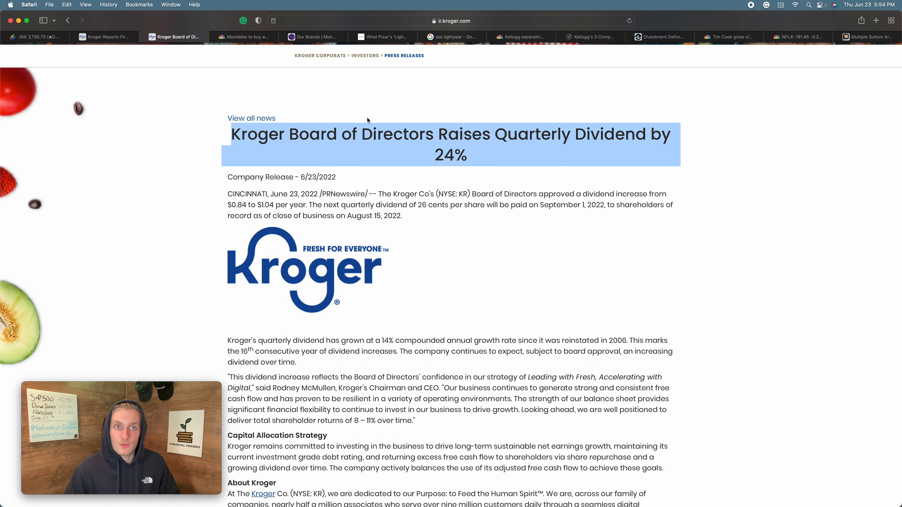
- Switch from the dividend release to CNBC's Mondelez–Clif Bar acquisition article
left_click(243, 37)
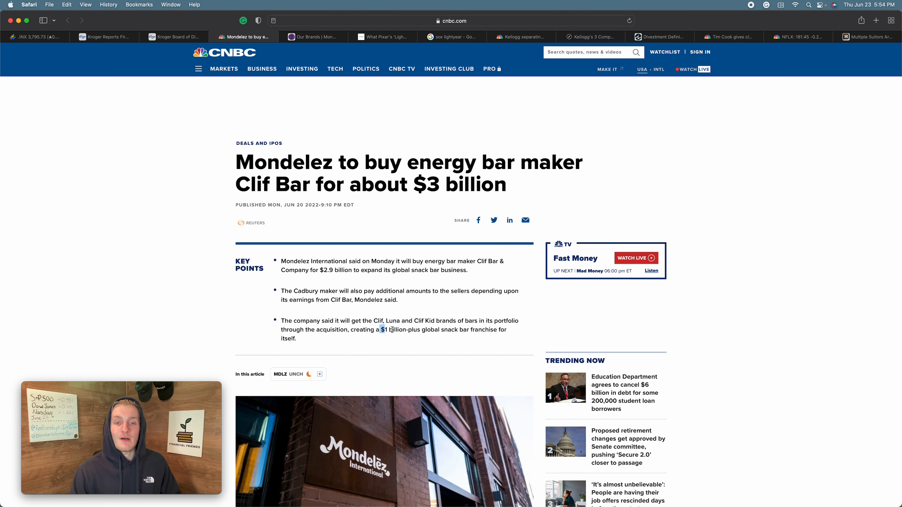
- Highlight the $1 billion-plus snack bar franchise phrase, then move to Mondelez's brands page
left_click_drag(379, 330, 506, 330)
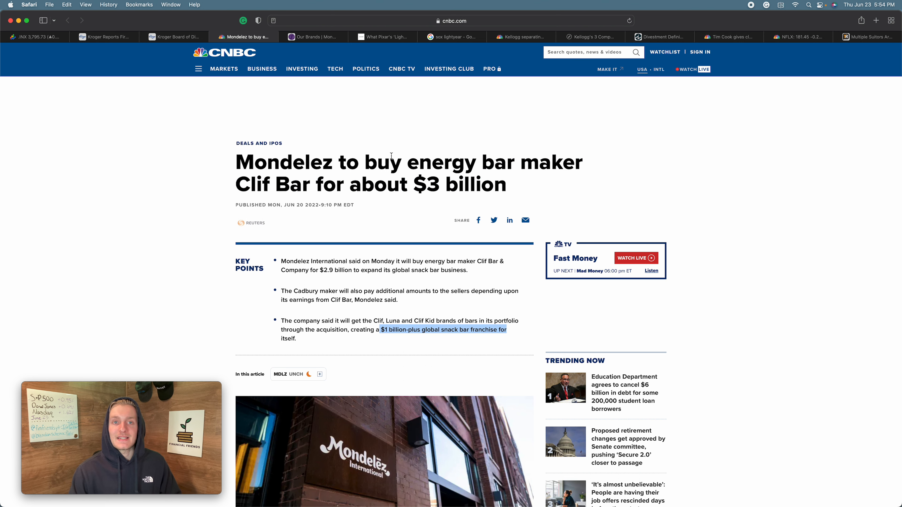
left_click(313, 37)
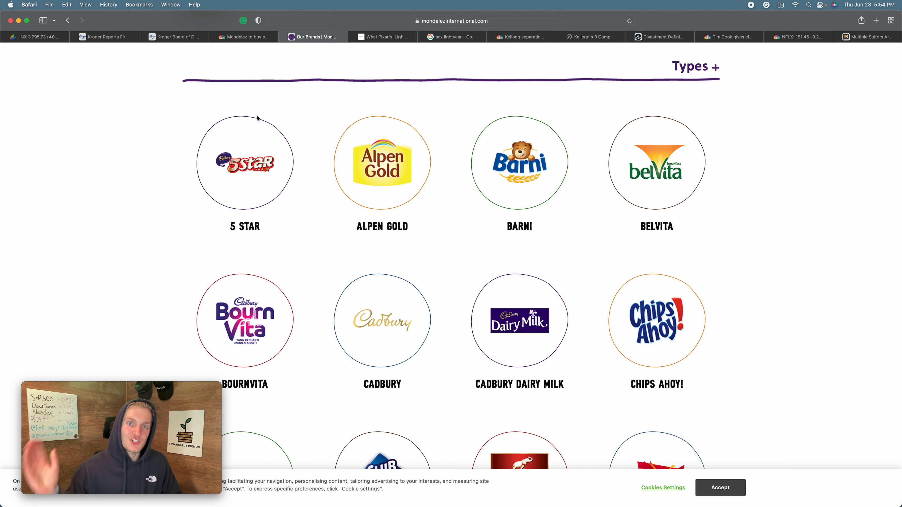
mouse_move(382, 162)
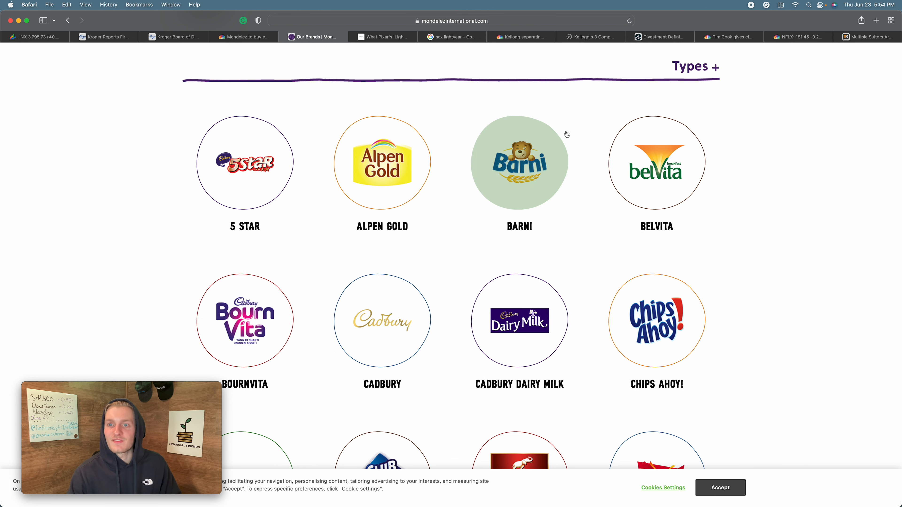
- Scroll the Mondelez brand list down to Wheat Thins, then return to Kroger's Q1 results release
scroll("down", 3)
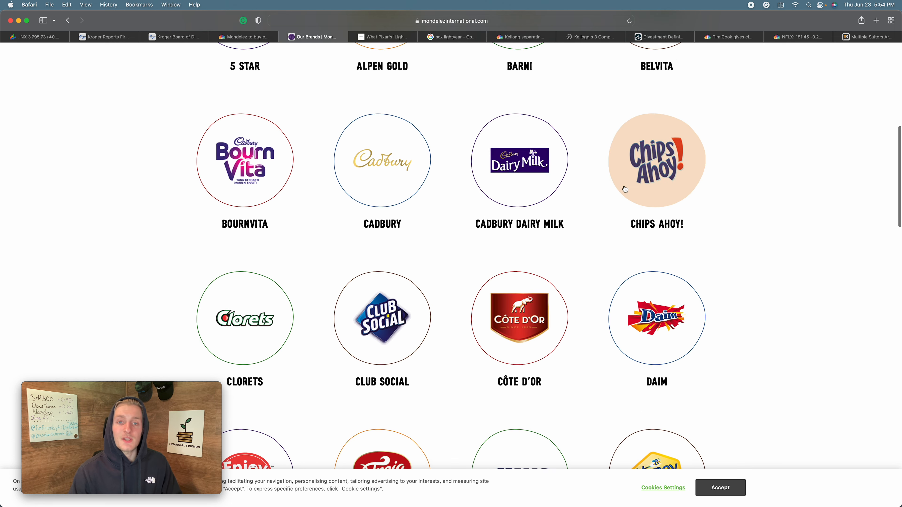
scroll("down", 3)
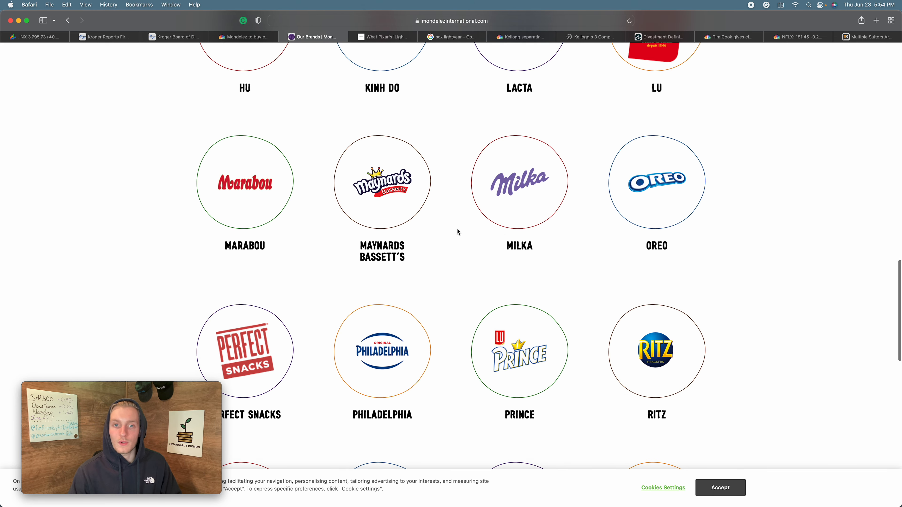
scroll("down", 3)
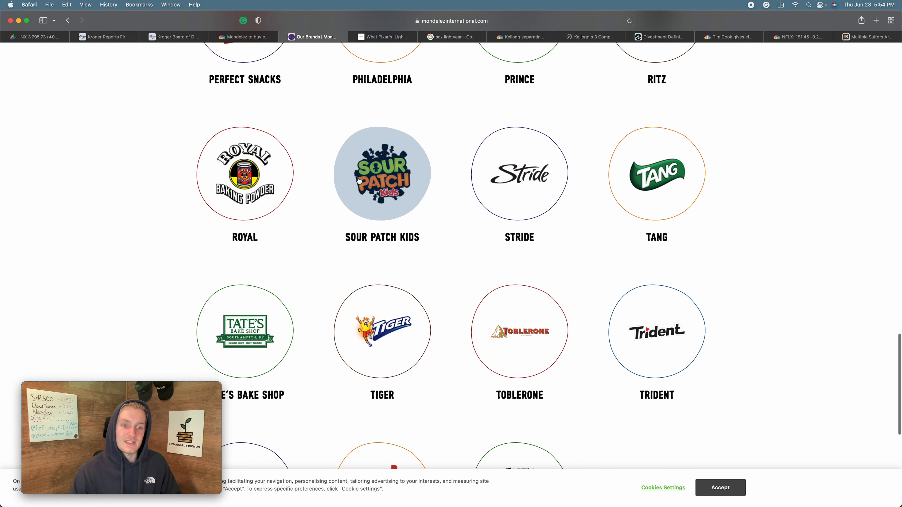
scroll("down", 3)
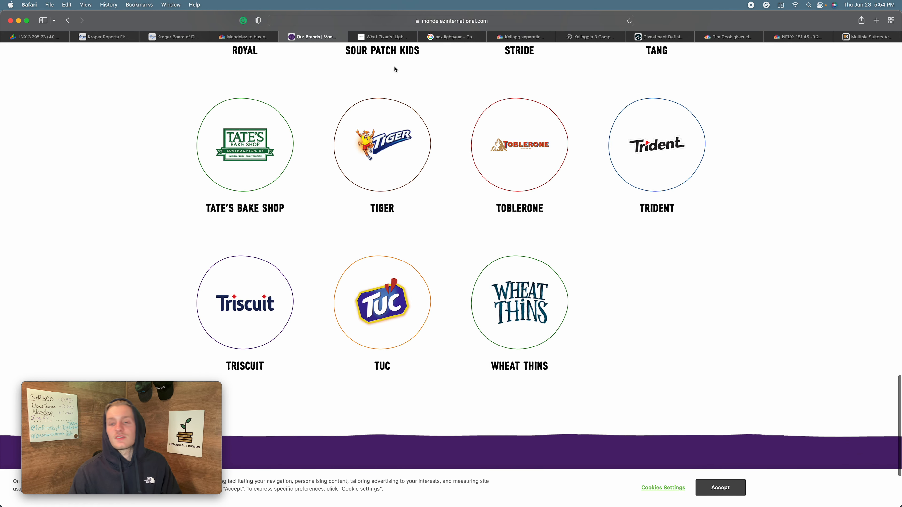
mouse_move(607, 106)
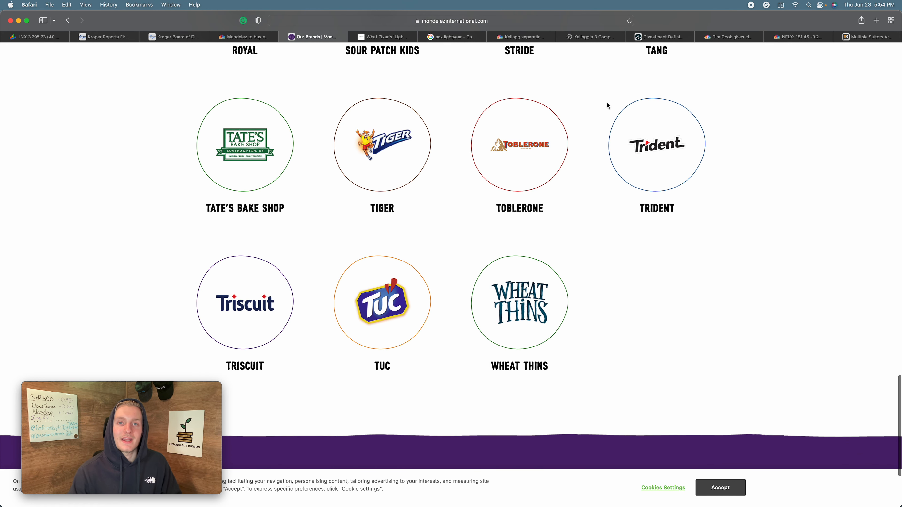
mouse_move(788, 113)
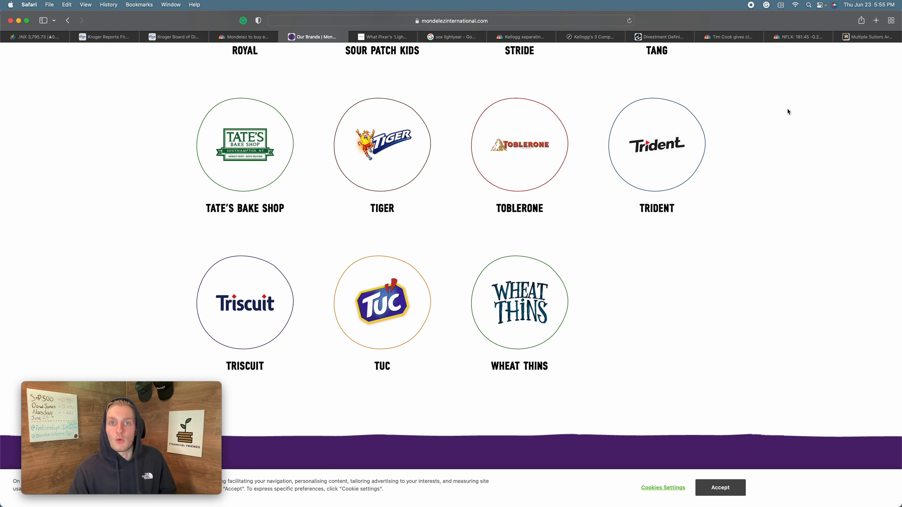
mouse_move(301, 56)
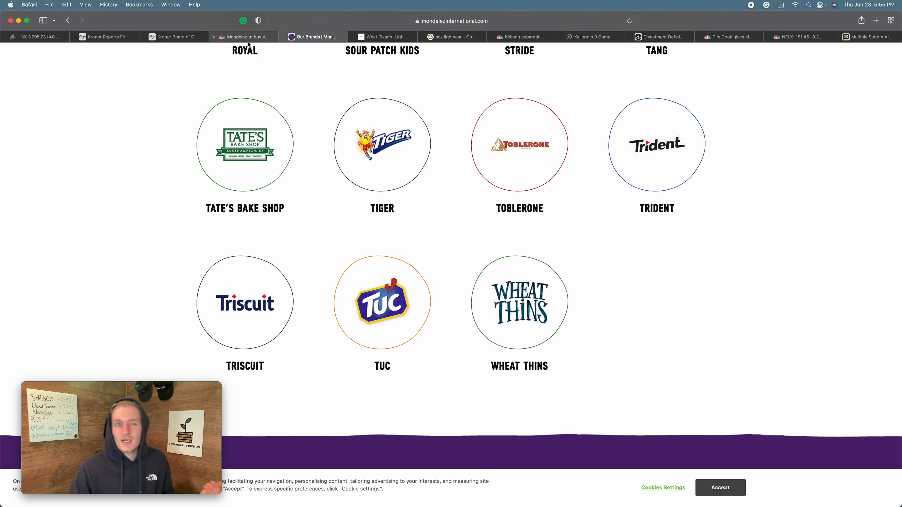
left_click(103, 37)
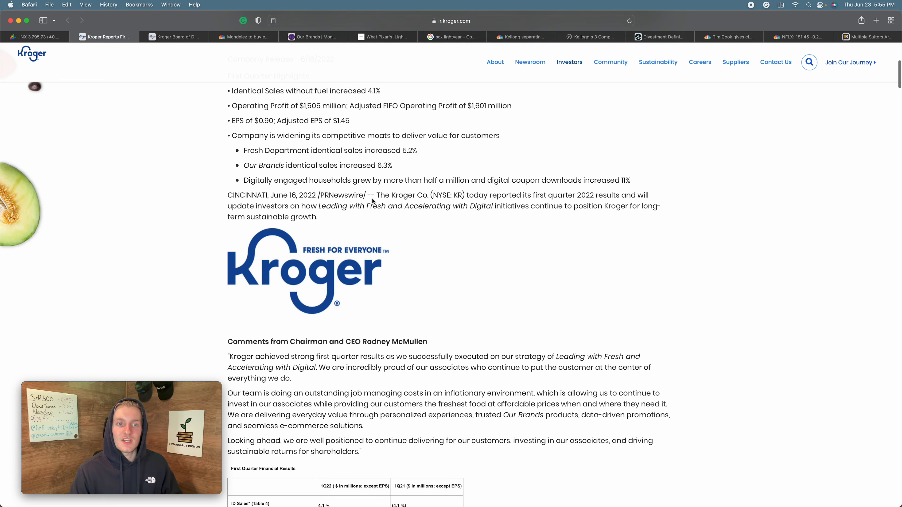
- Highlight the Our Brands identical sales up 6.3% line, then open CNBC's Kellogg split article
triple_click(316, 165)
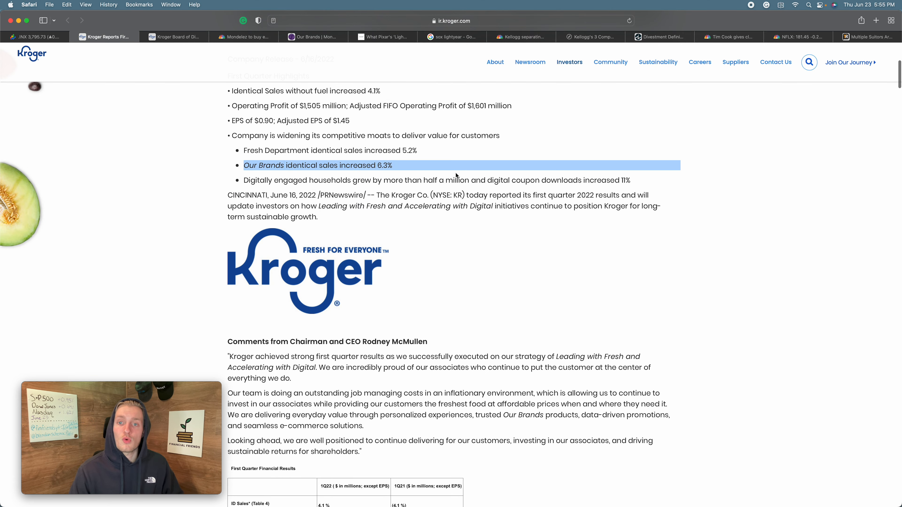
mouse_move(355, 75)
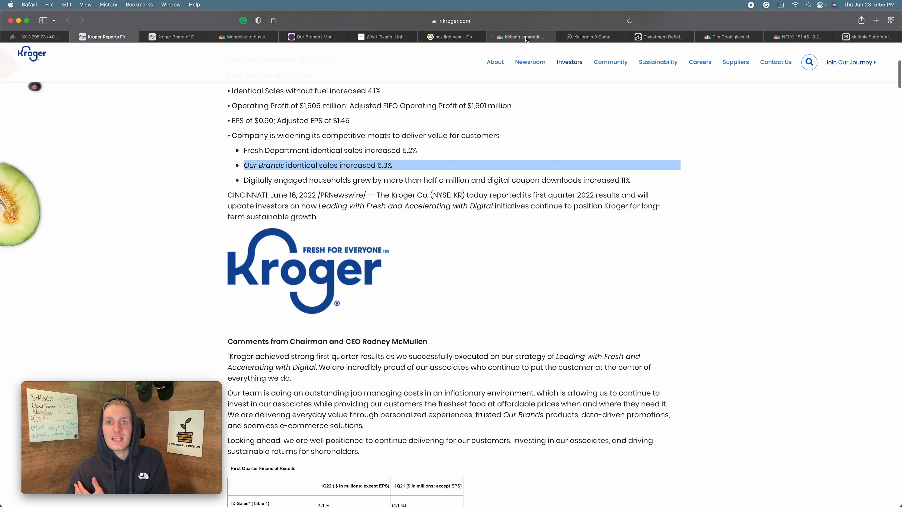
left_click(519, 36)
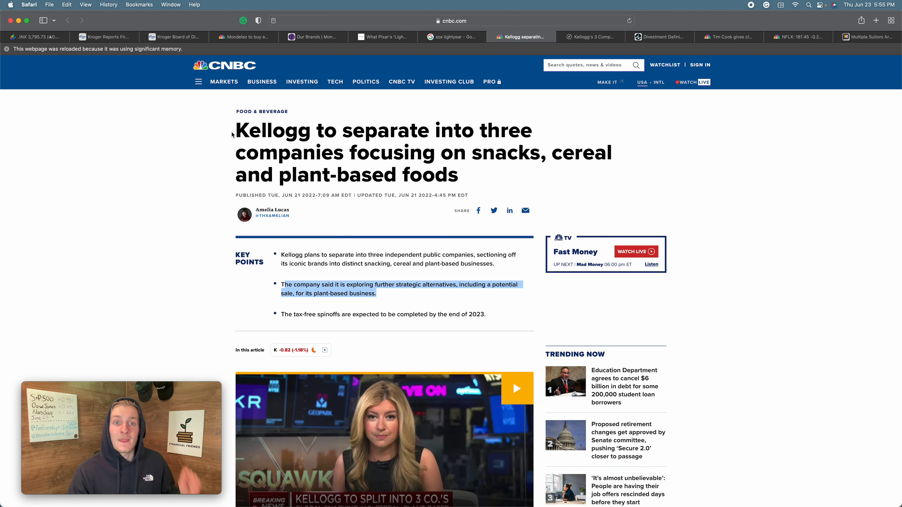
- View the Kellogg three-company split graphic and highlight Investopedia's opening divestment definition, returning to the graphic
left_click(206, 127)
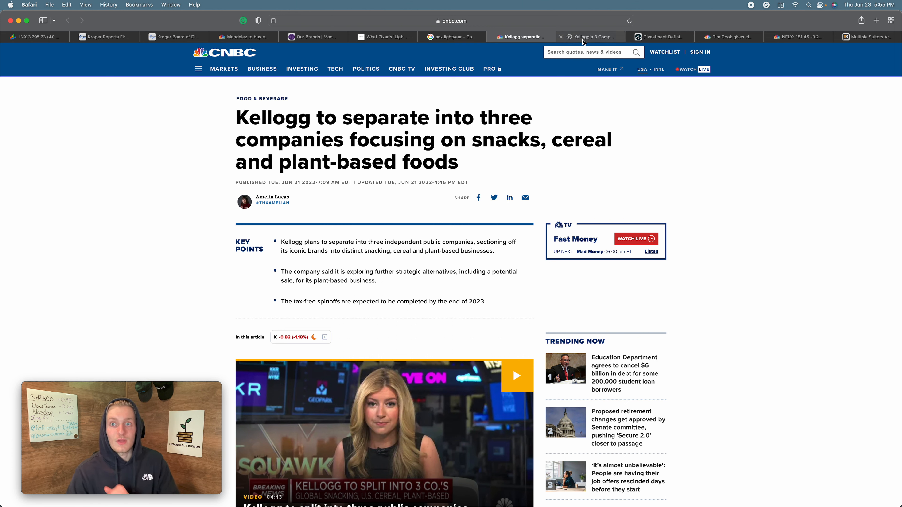
left_click(590, 37)
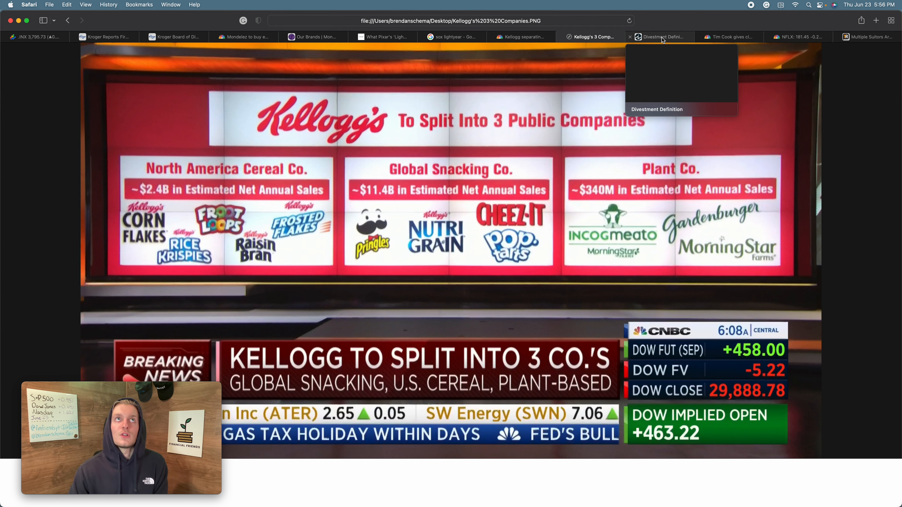
left_click(661, 36)
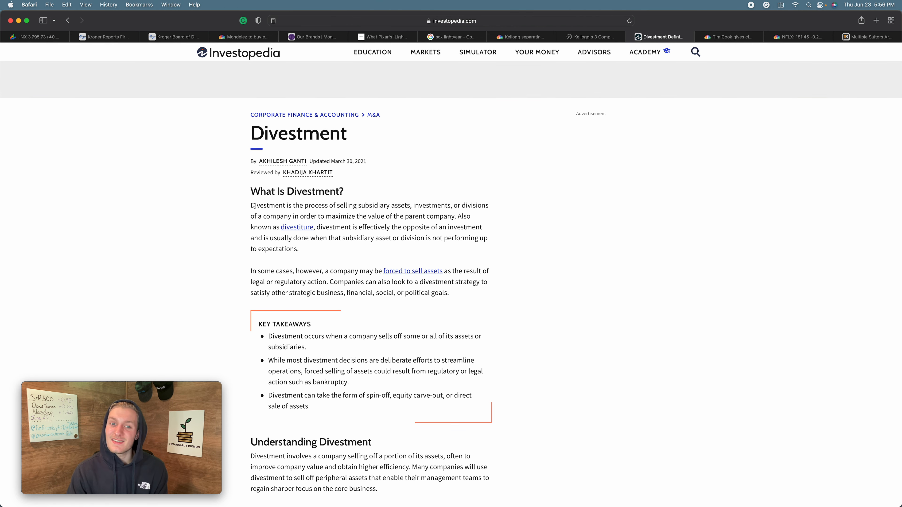
left_click_drag(252, 205, 469, 216)
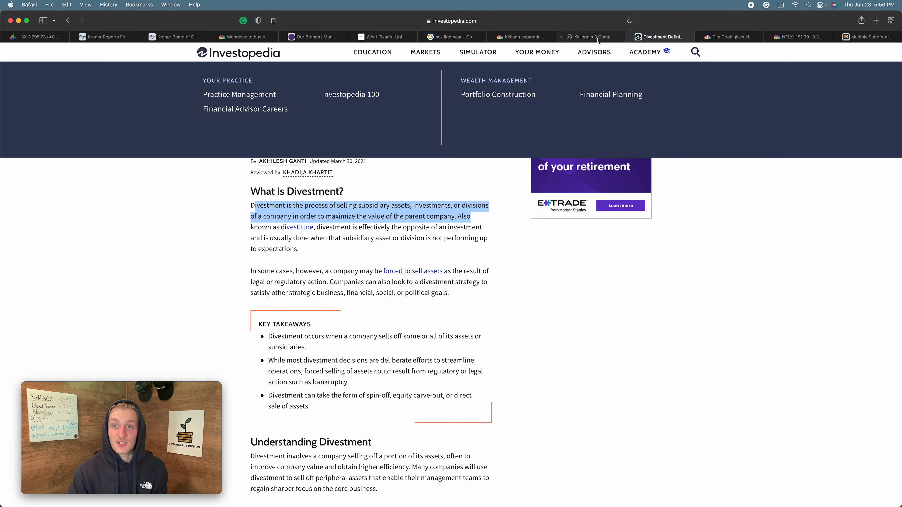
left_click(589, 36)
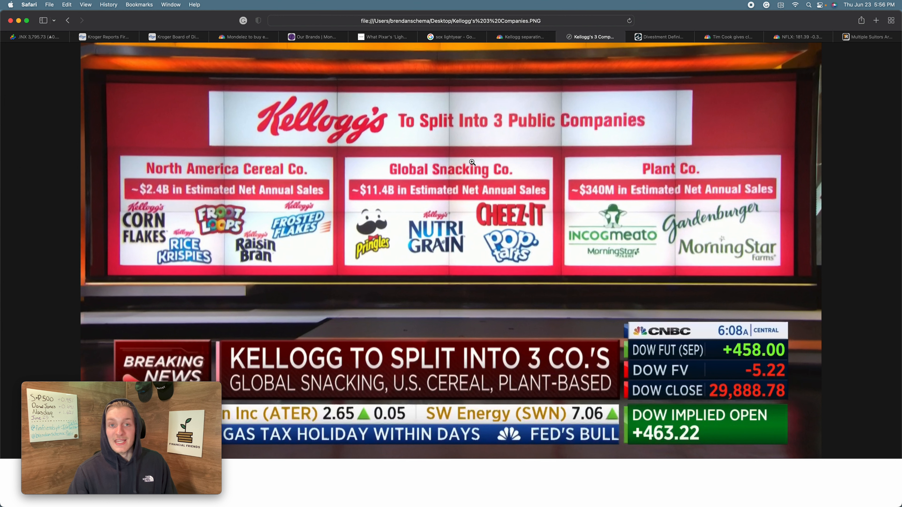
mouse_move(485, 157)
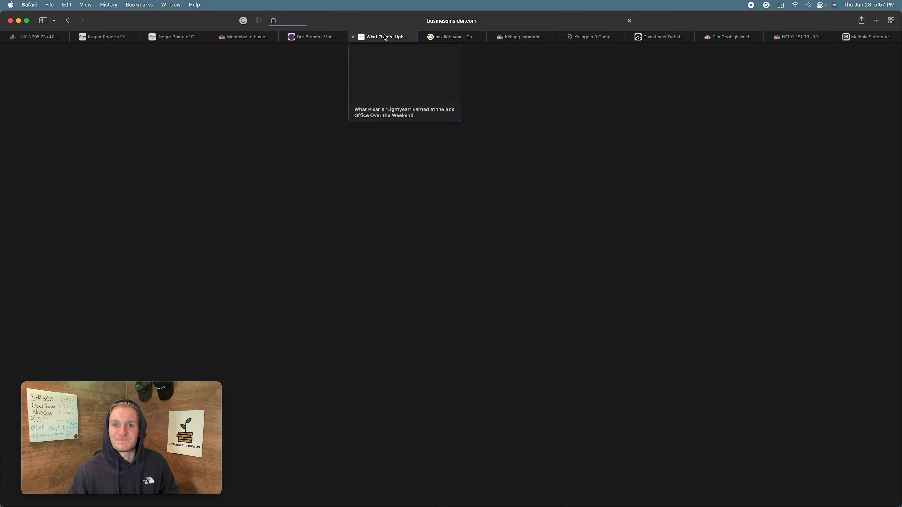
- Open the Business Insider Lightyear article and highlight the $50.5 million opening bullet
left_click(384, 37)
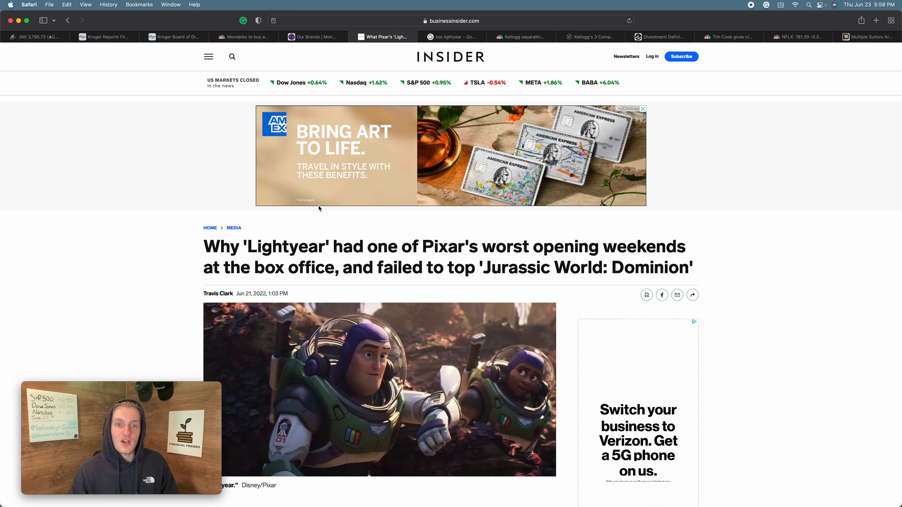
mouse_move(179, 236)
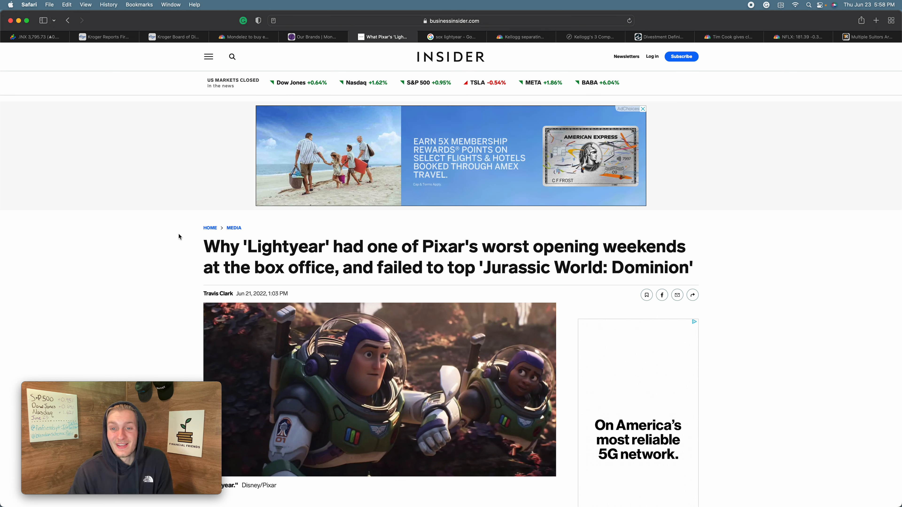
scroll("down", 3)
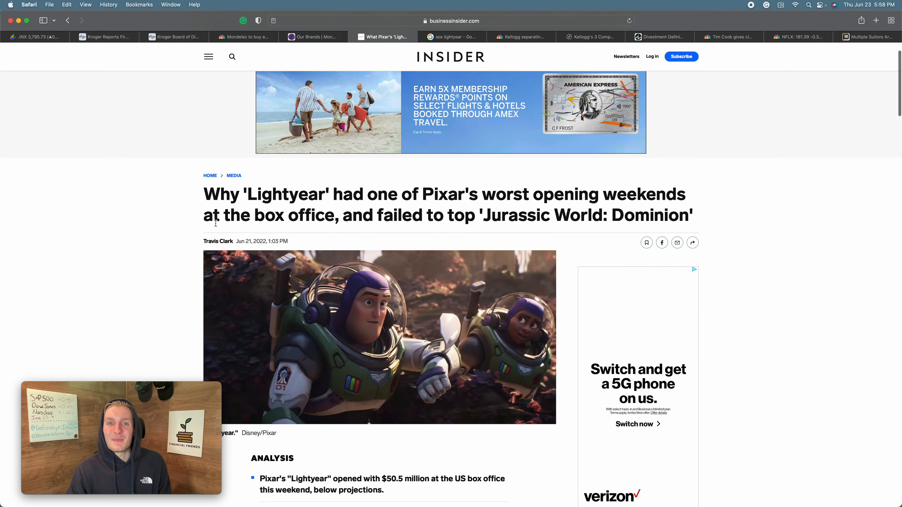
scroll("down", 3)
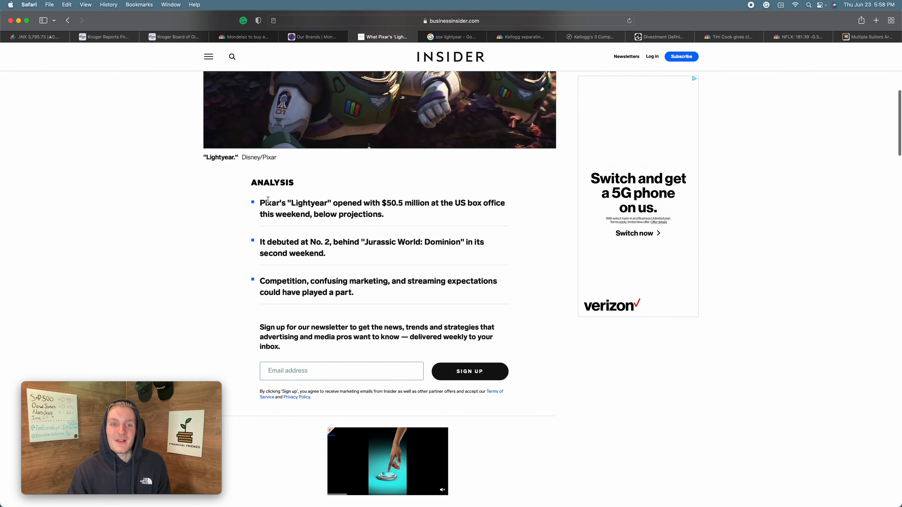
left_click_drag(260, 203, 331, 203)
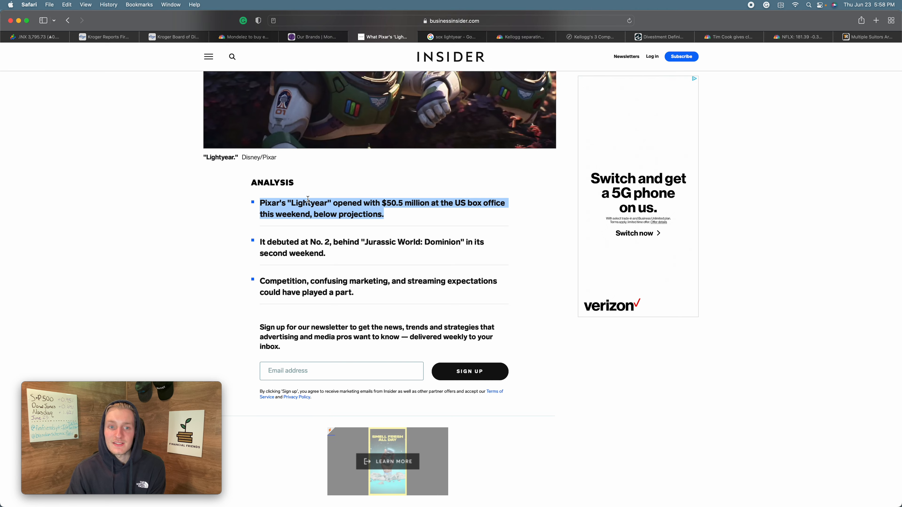
- Read down through the first reason on box-office competition to the '2. Confusing marketing' heading
scroll("down", 3)
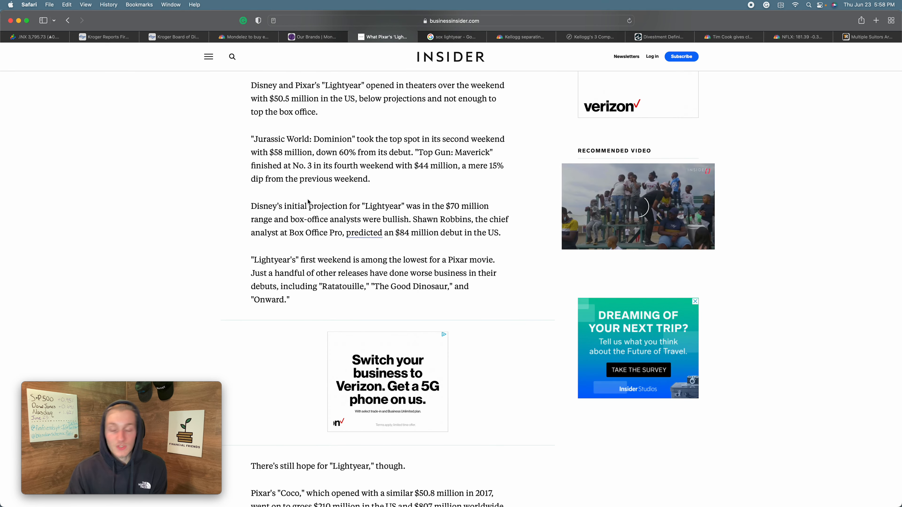
scroll("down", 3)
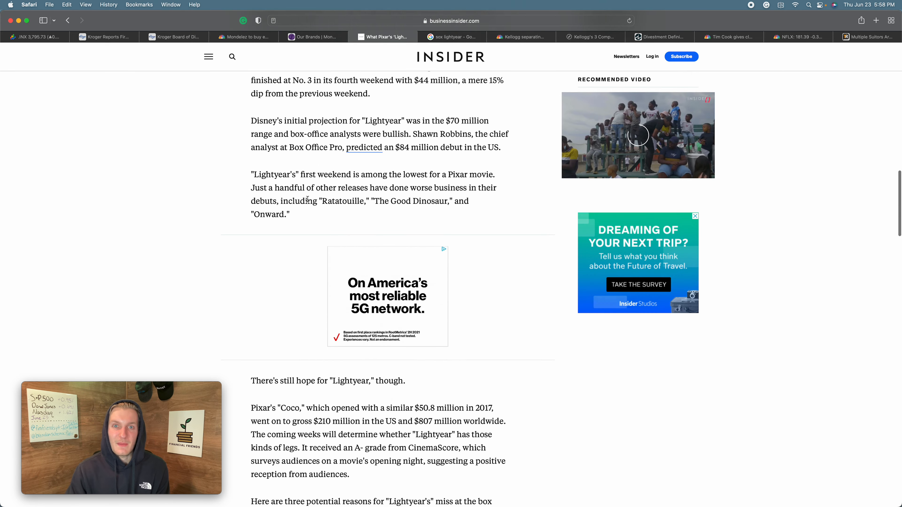
scroll("down", 3)
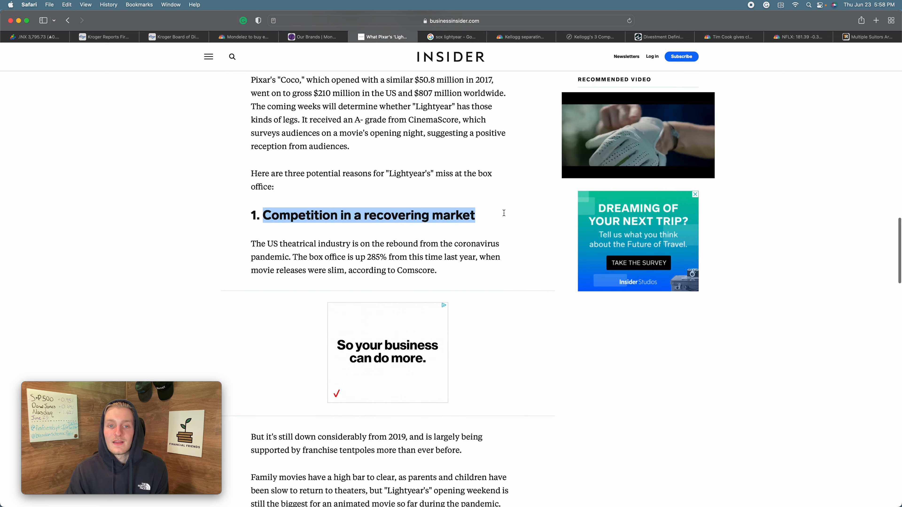
scroll("up", 3)
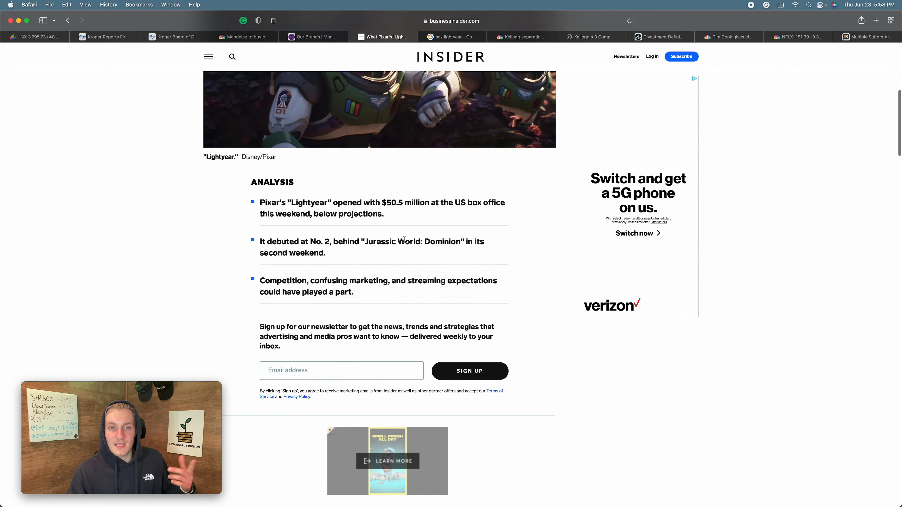
scroll("down", 3)
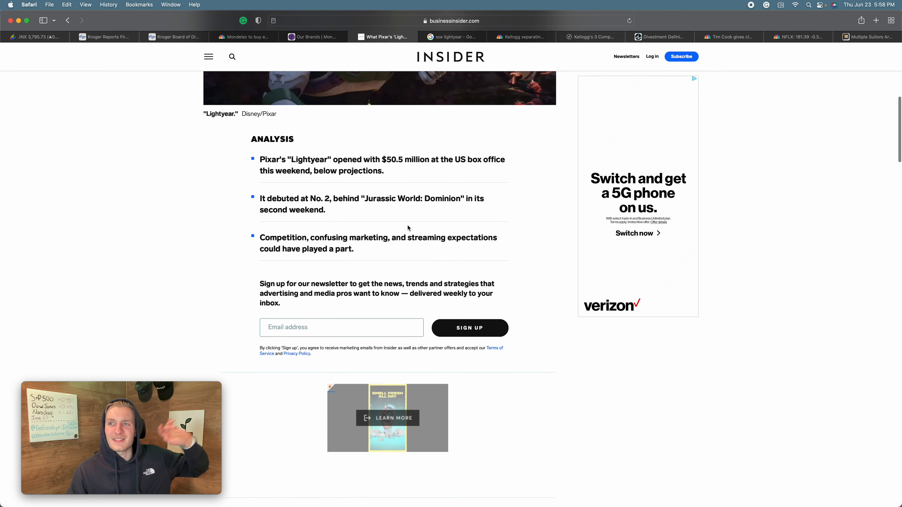
scroll("down", 3)
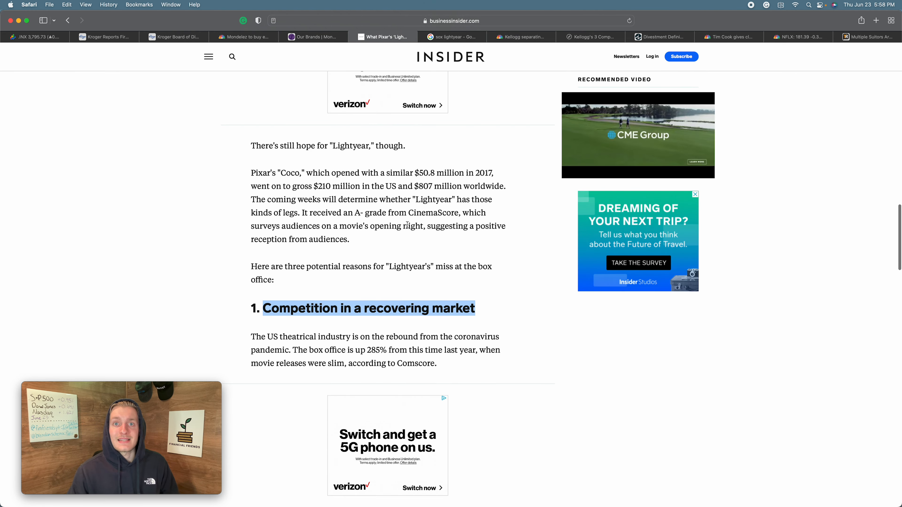
scroll("down", 3)
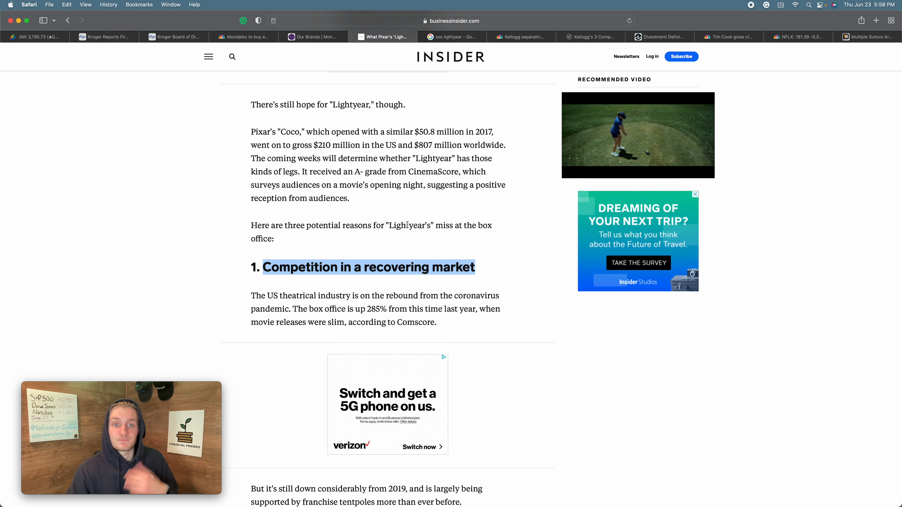
scroll("down", 3)
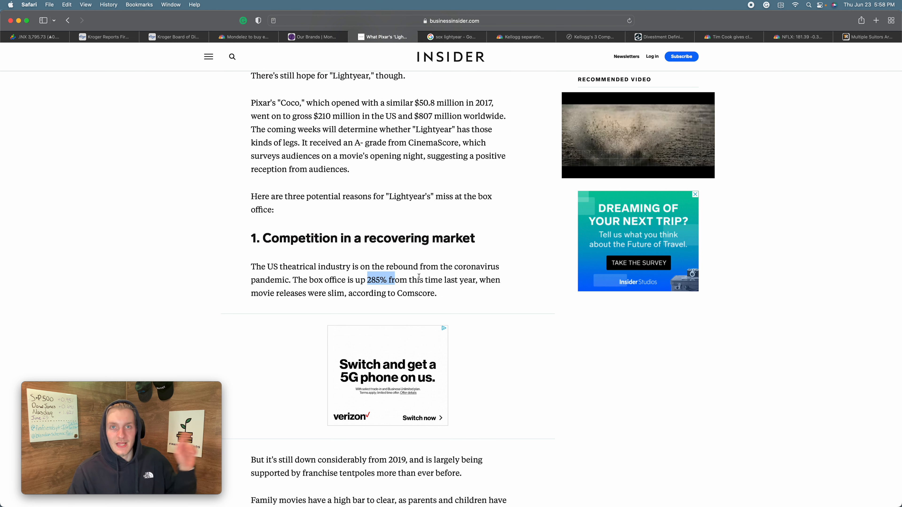
scroll("down", 3)
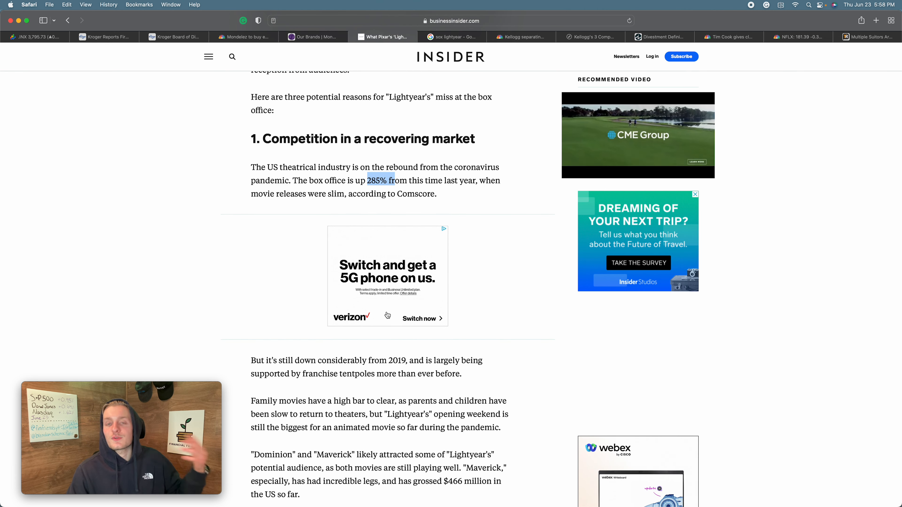
scroll("down", 3)
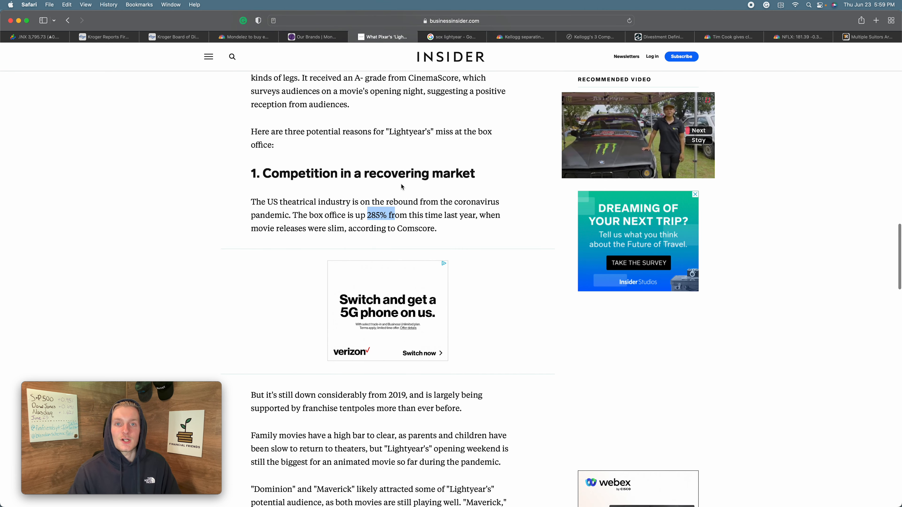
scroll("down", 3)
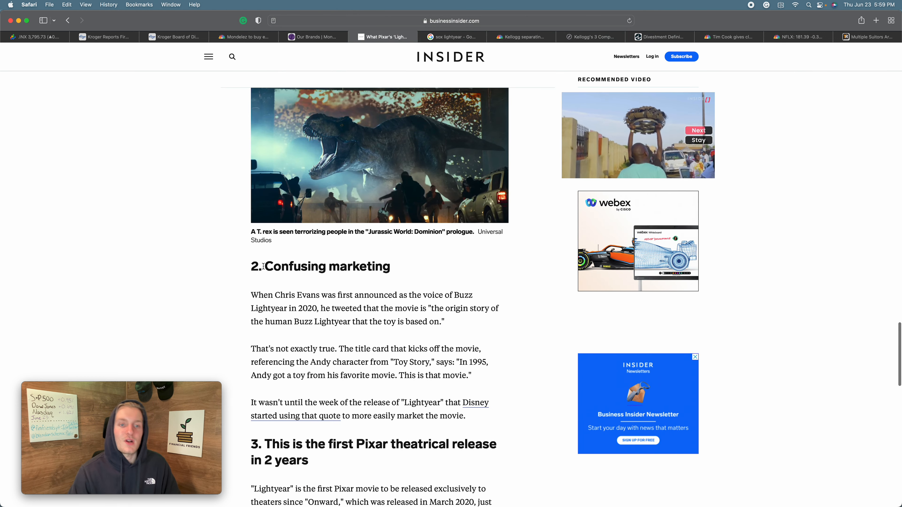
- Highlight the Confusing marketing heading, then scroll back to the opening $50.5 million debut paragraphs
double_click(325, 266)
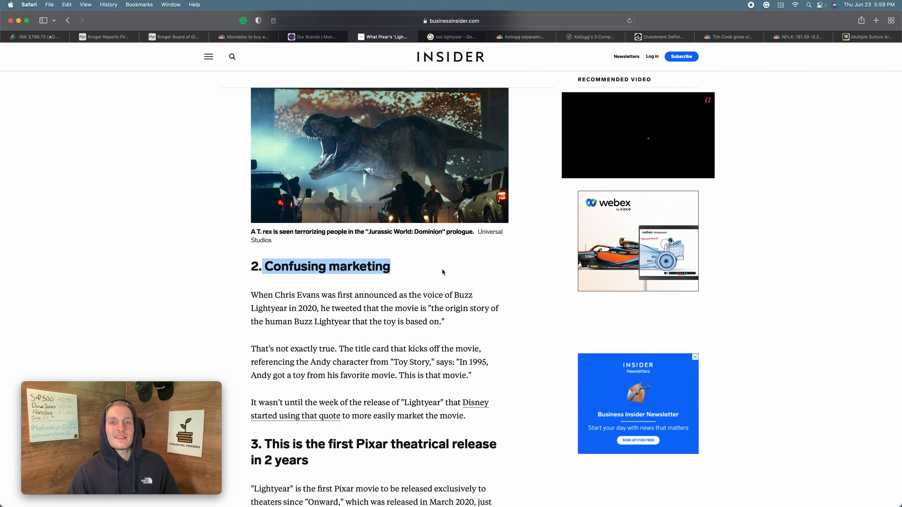
scroll("down", 3)
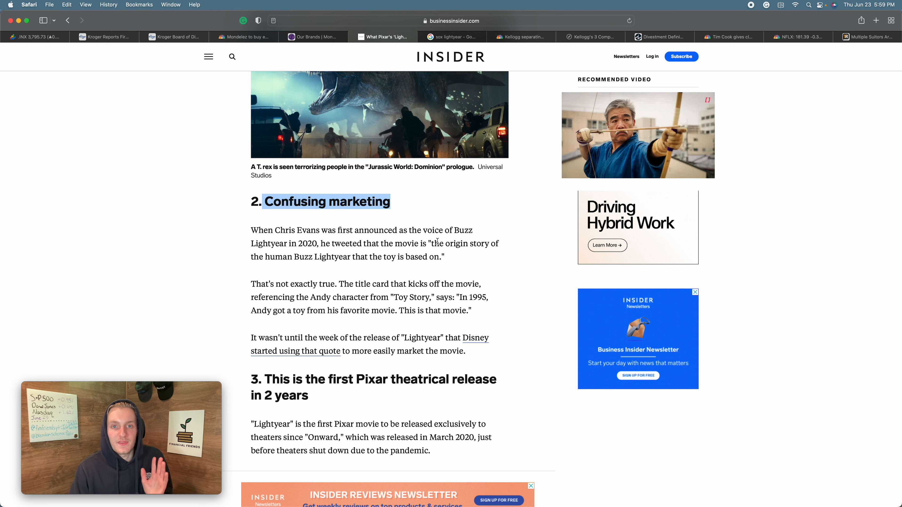
scroll("down", 3)
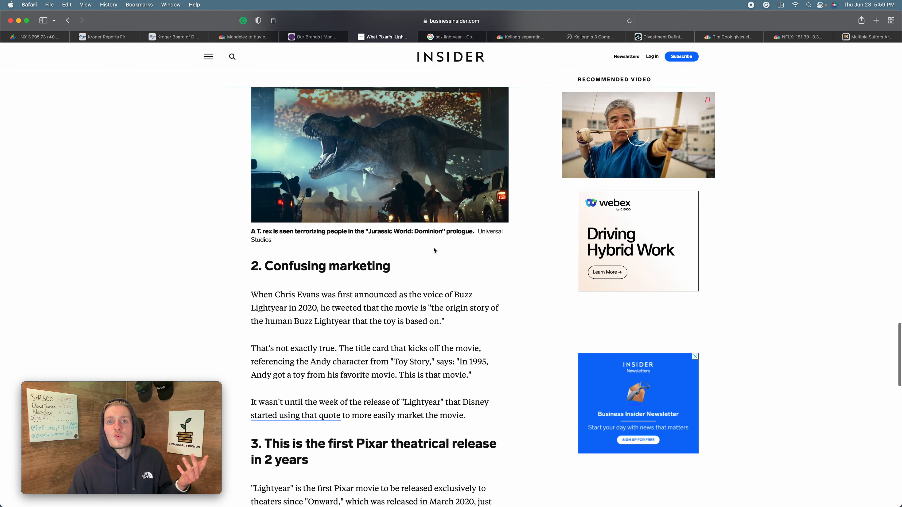
scroll("down", 3)
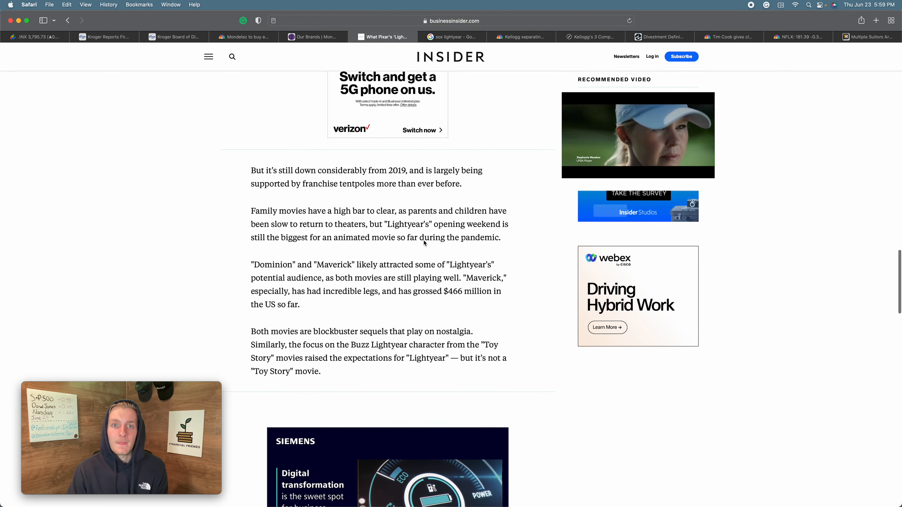
scroll("down", 3)
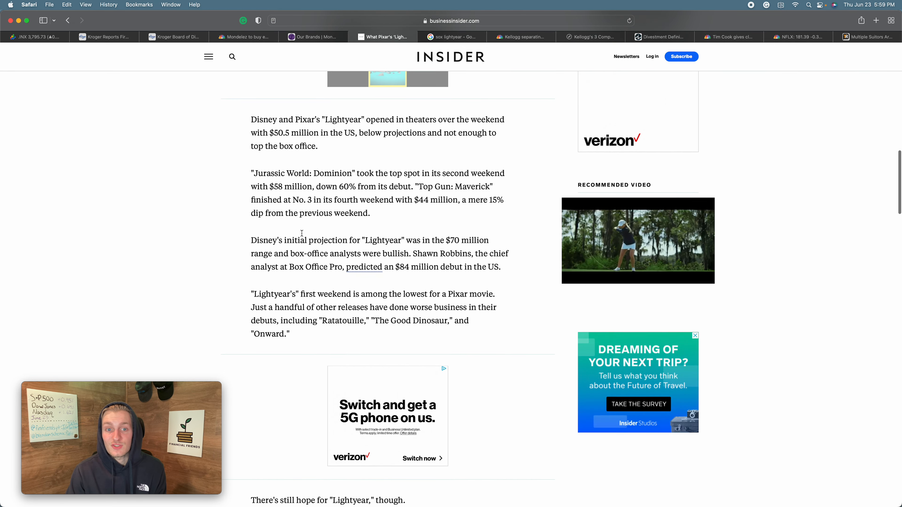
- Highlight the Box Office Pro $84 million debut prediction, then move to section 3 on Pixar's first theatrical release in 2 years
left_click_drag(419, 240, 487, 241)
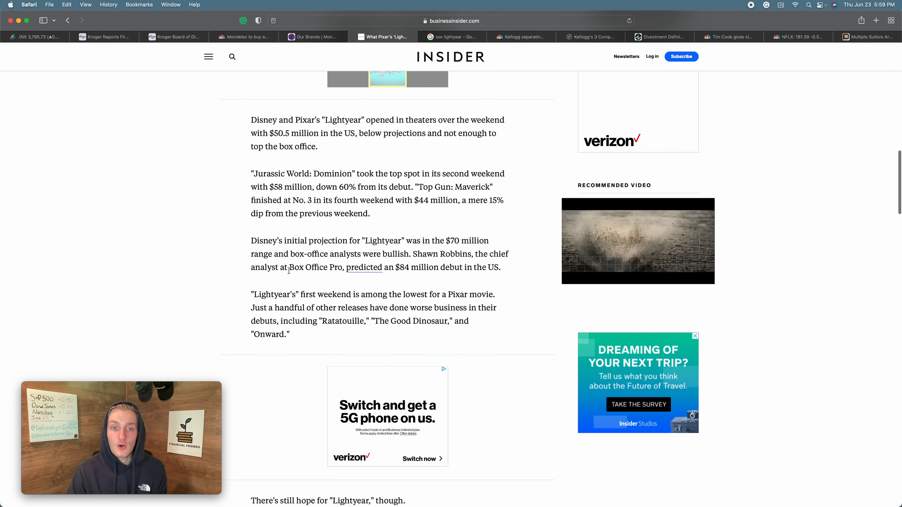
left_click_drag(289, 267, 499, 267)
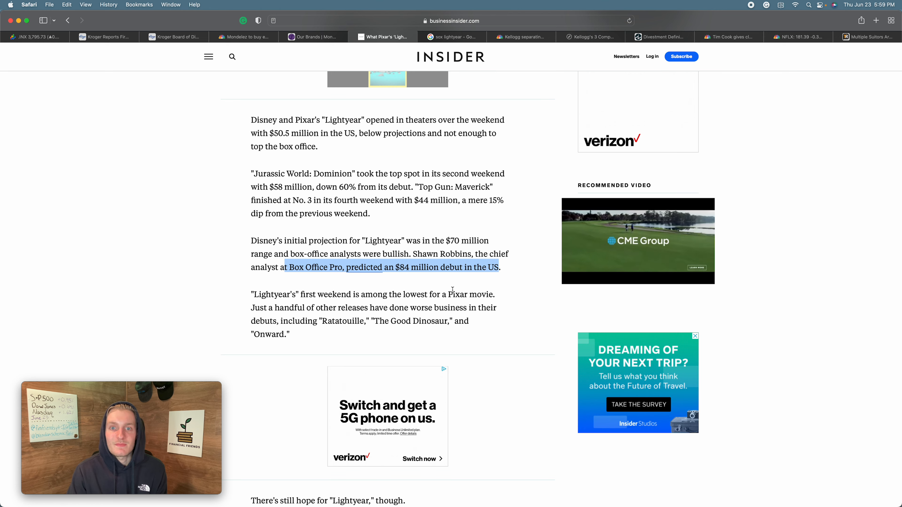
scroll("down", 3)
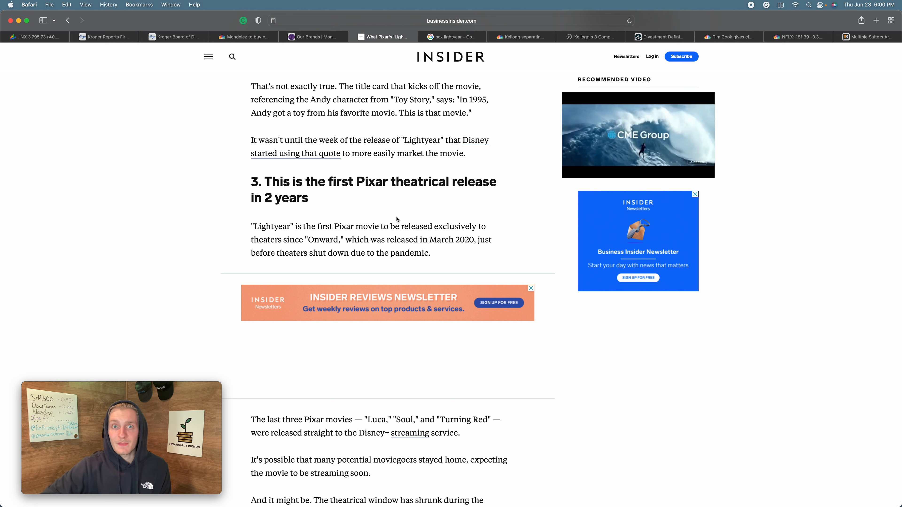
- Scroll through the Lightyear article's ending back toward the 'still hope' Coco paragraph
scroll("down", 3)
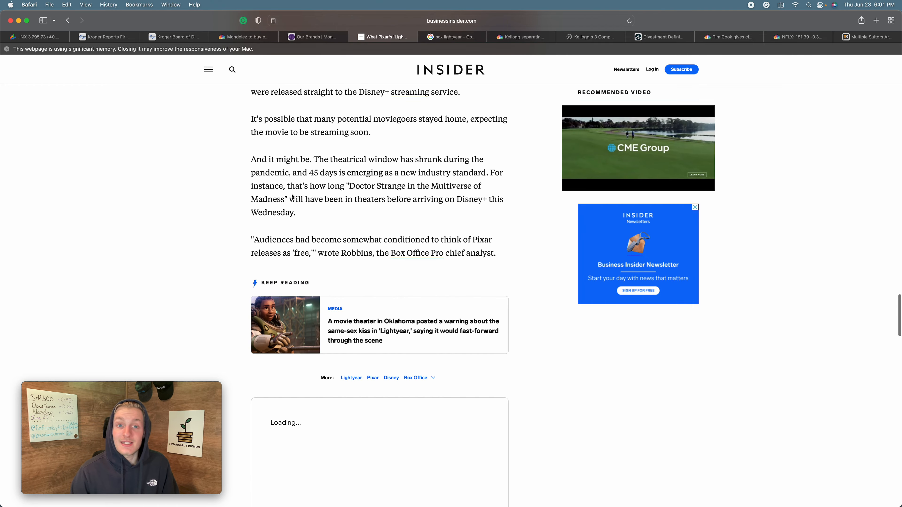
scroll("down", 3)
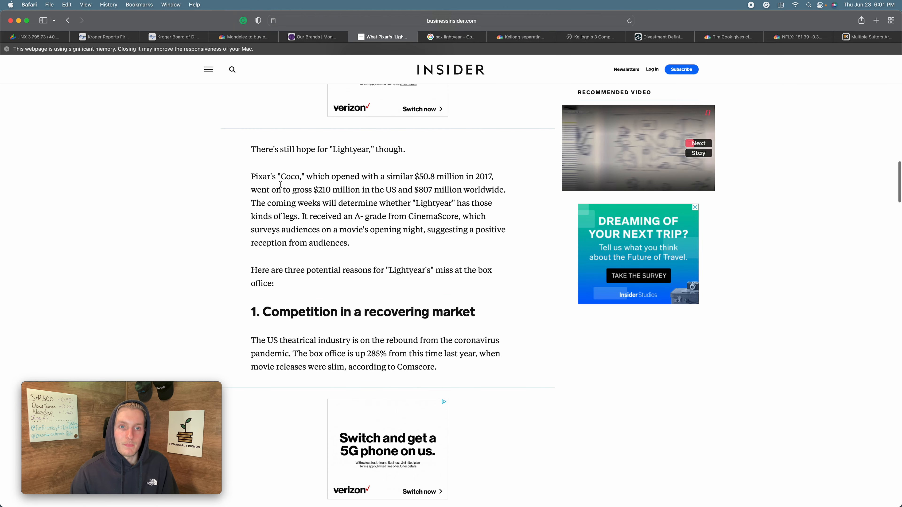
- Highlight the paragraph on Coco's $50.8 million debut, $807 million gross and A- CinemaScore
left_click_drag(251, 176, 349, 243)
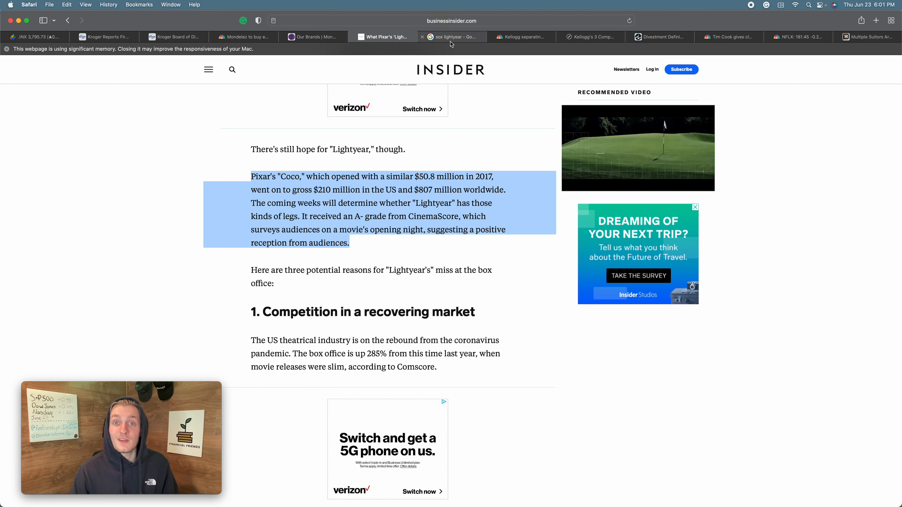
- Switch to the 'sox lightyear' Google results with Sox toy ads and robot-cat images
left_click(450, 37)
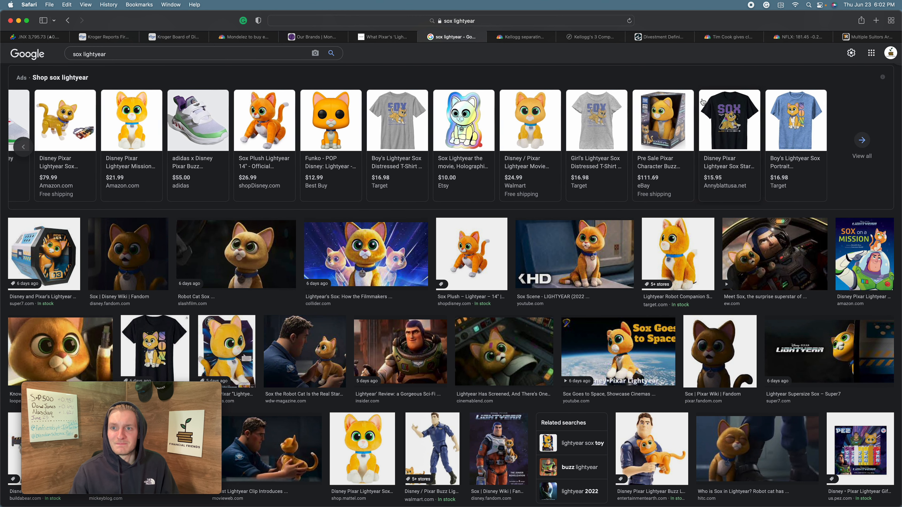
mouse_move(661, 119)
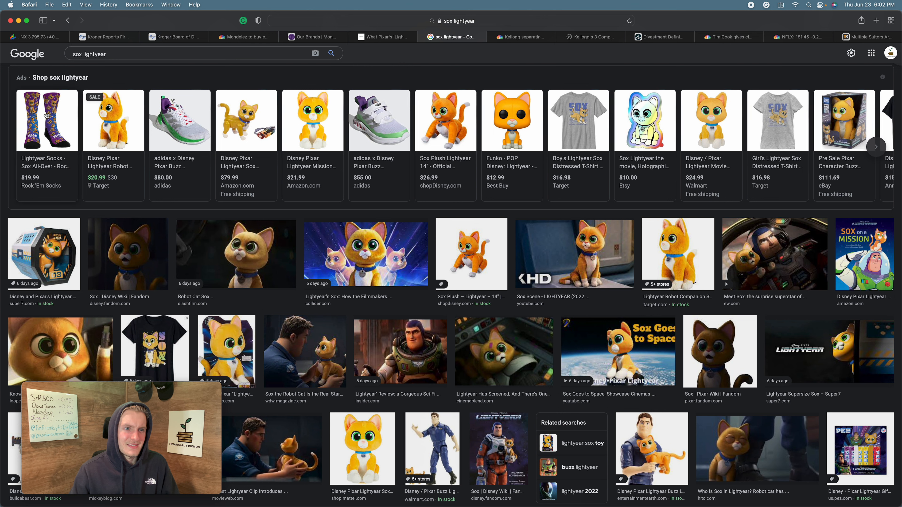
mouse_move(445, 121)
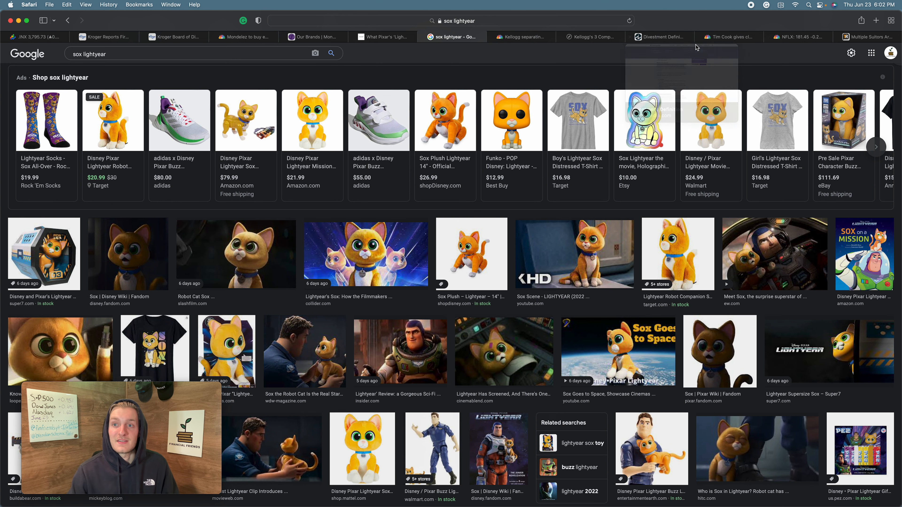
- Read CNBC's Tim Cook headset article and highlight his quote about being excited by AR
left_click(729, 37)
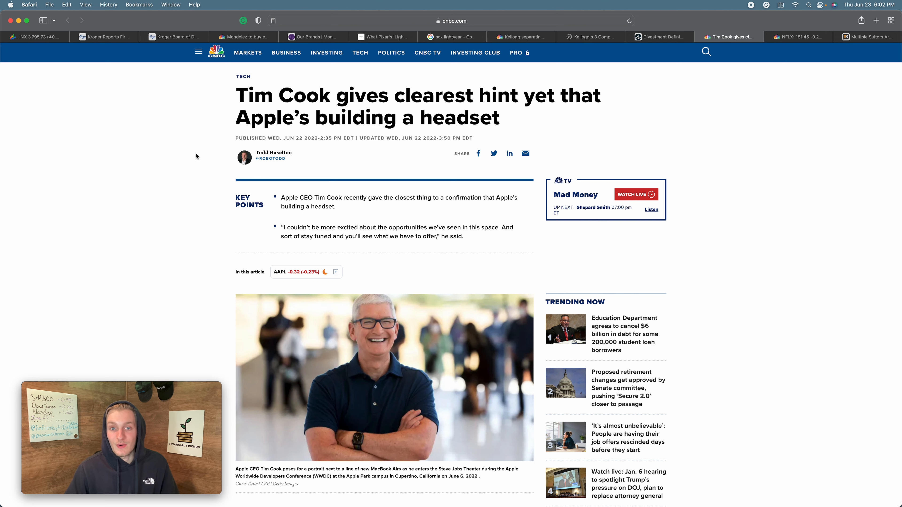
scroll("down", 3)
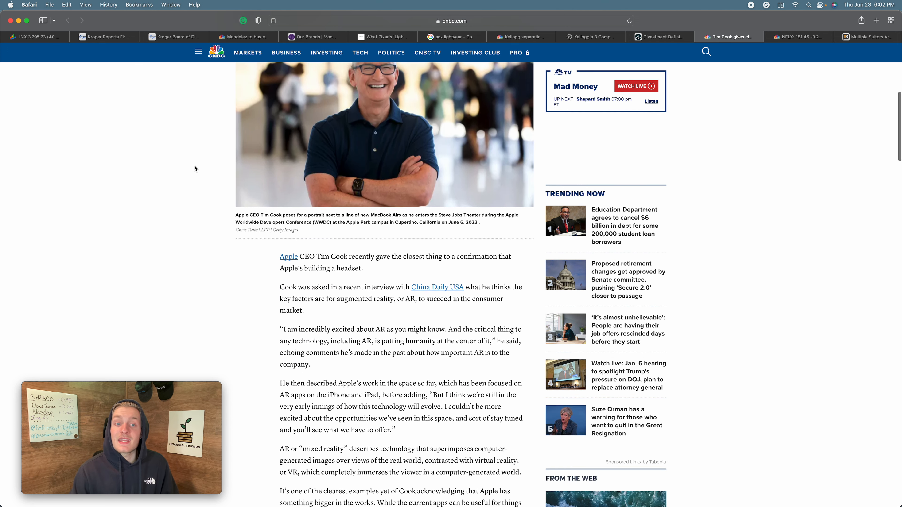
scroll("down", 3)
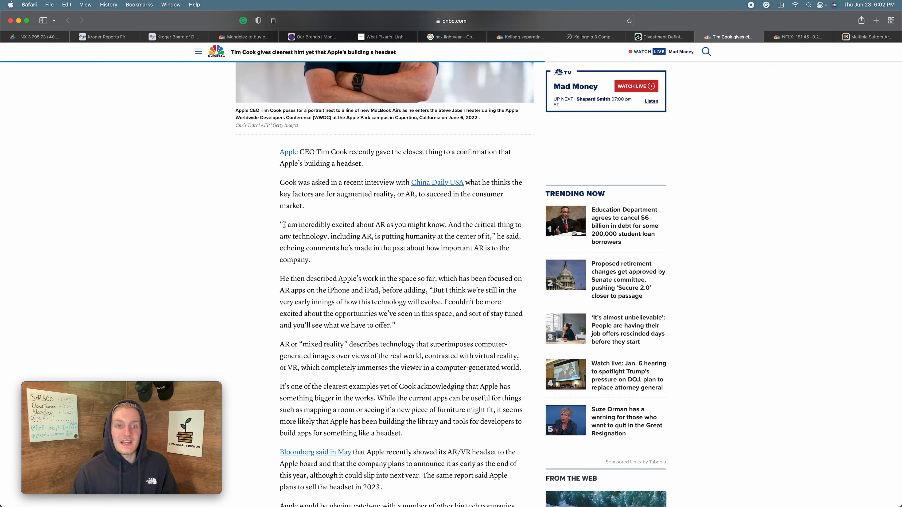
left_click_drag(282, 224, 443, 225)
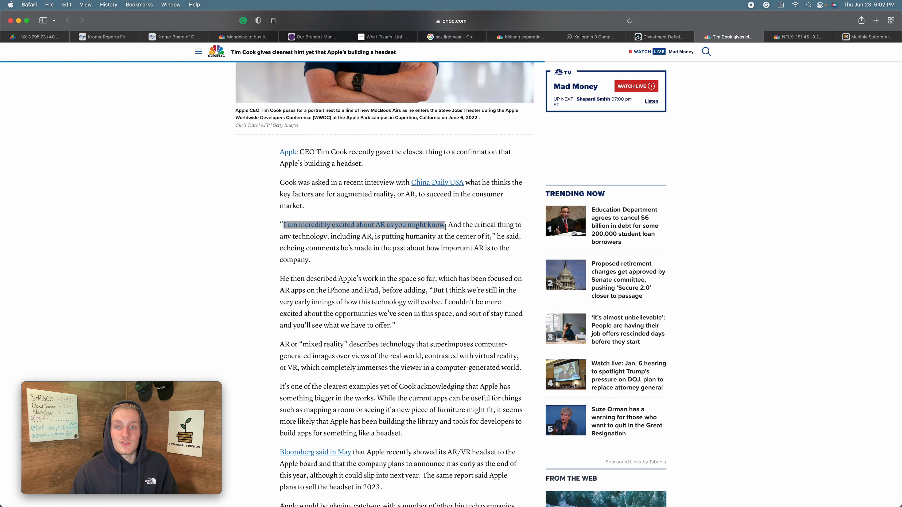
left_click_drag(445, 224, 510, 248)
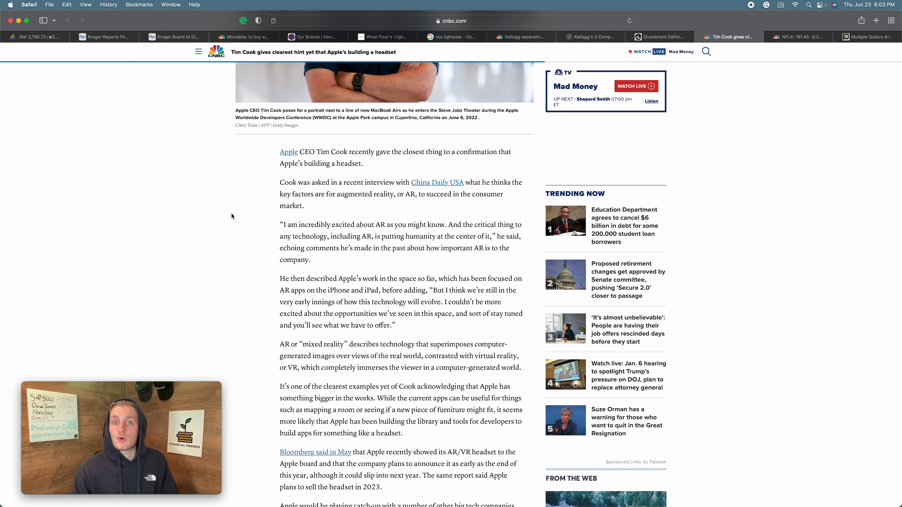
- Dismiss the red breaking-news stock-futures banner while scrolling past the Bloomberg report
scroll("down", 3)
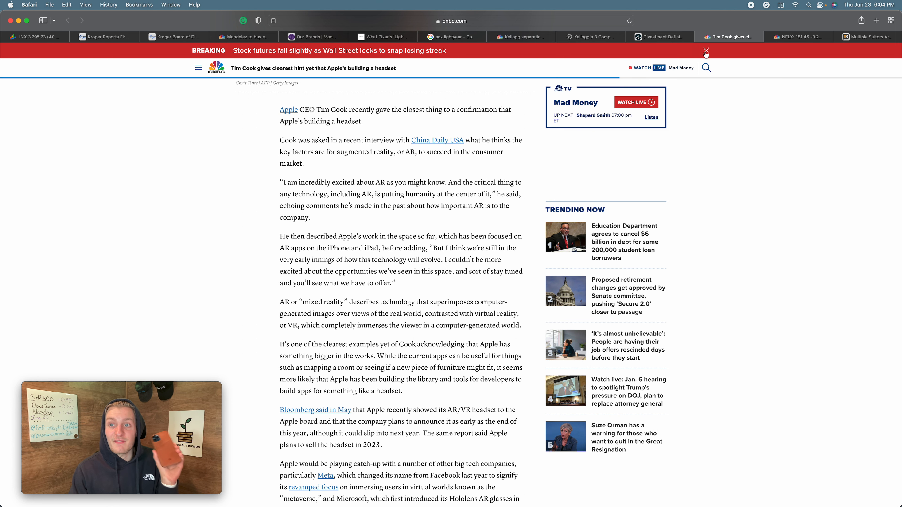
left_click(705, 51)
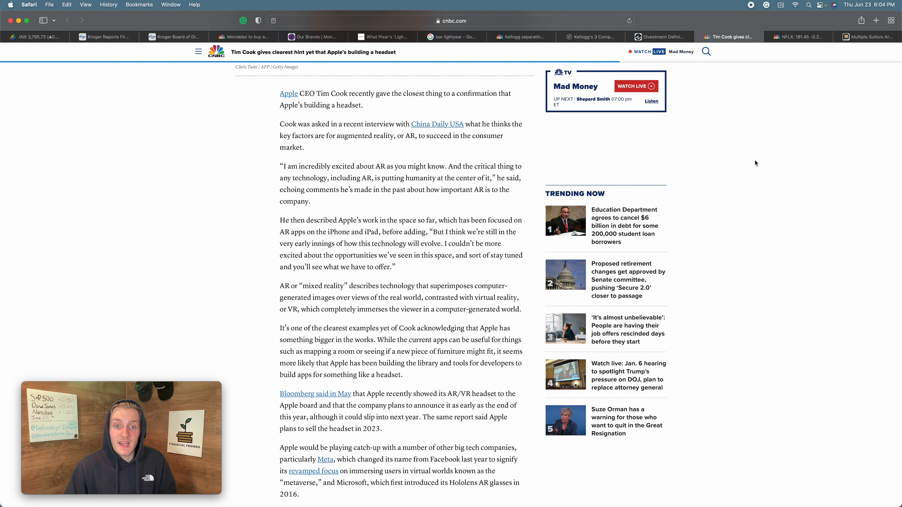
- Clear the highlighted Meta paragraph and switch to CNBC's Netflix 300-layoffs article
scroll("down", 3)
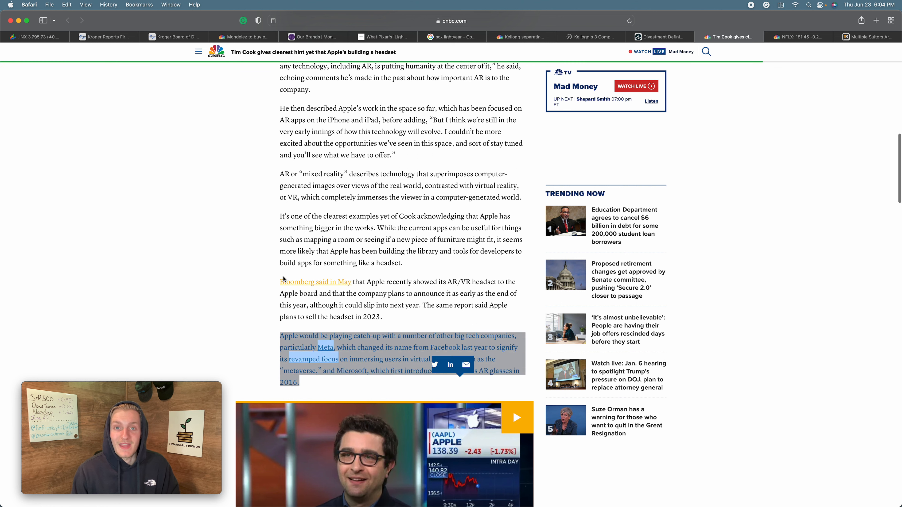
left_click(242, 265)
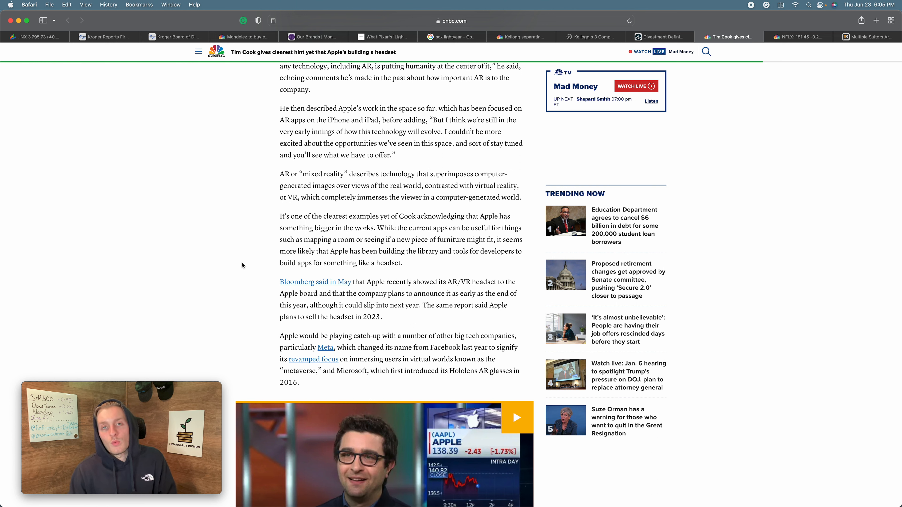
left_click(799, 36)
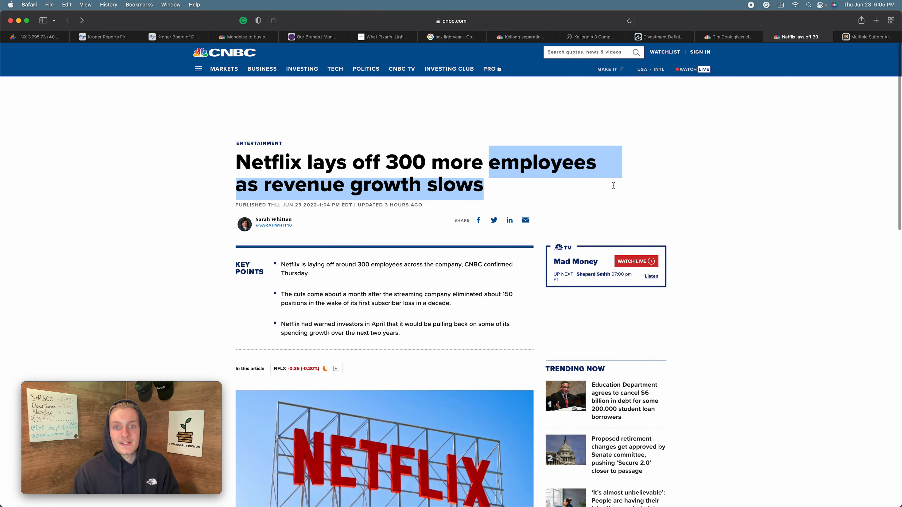
- Highlight 'revenue growth slows' in the headline, then move to the TipRanks Netflix ad-partner article
left_click(179, 142)
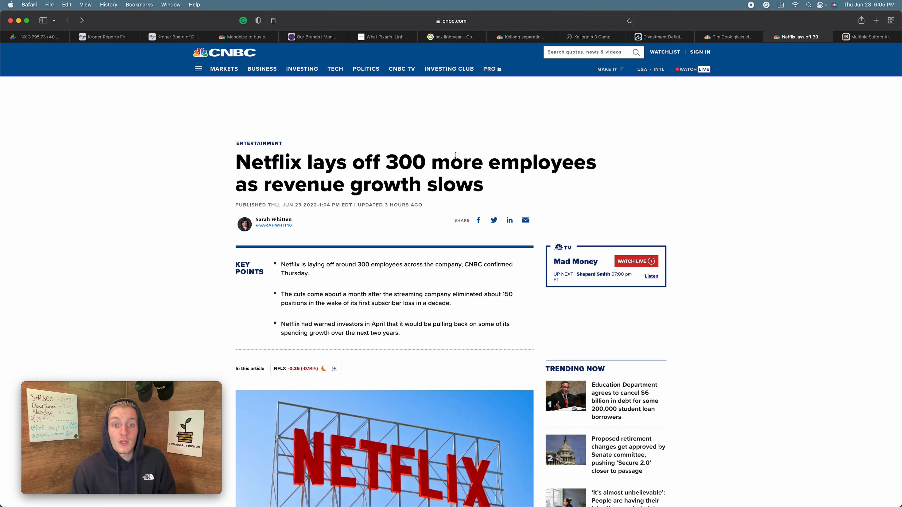
mouse_move(386, 275)
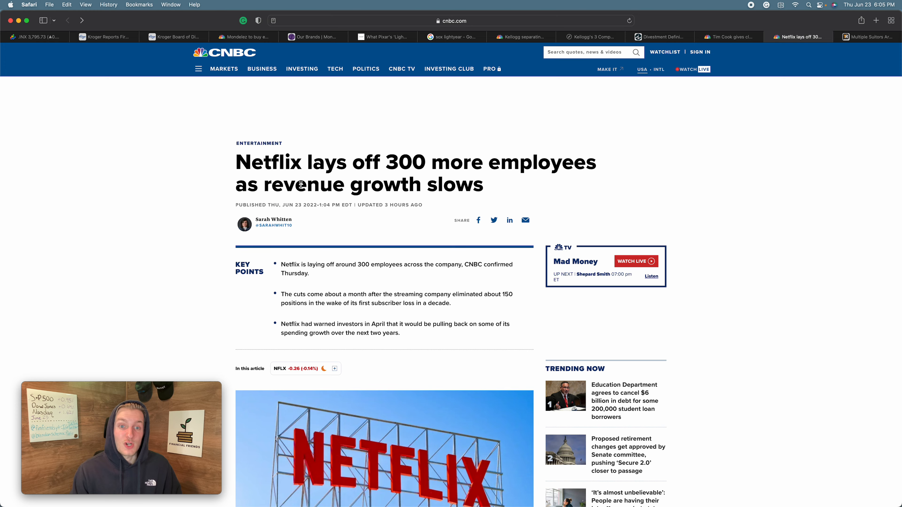
left_click_drag(271, 184, 484, 184)
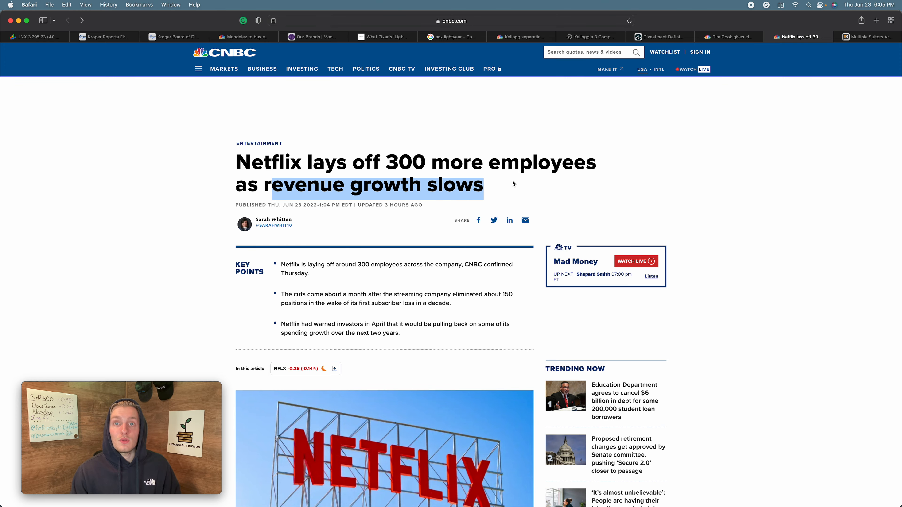
scroll("down", 3)
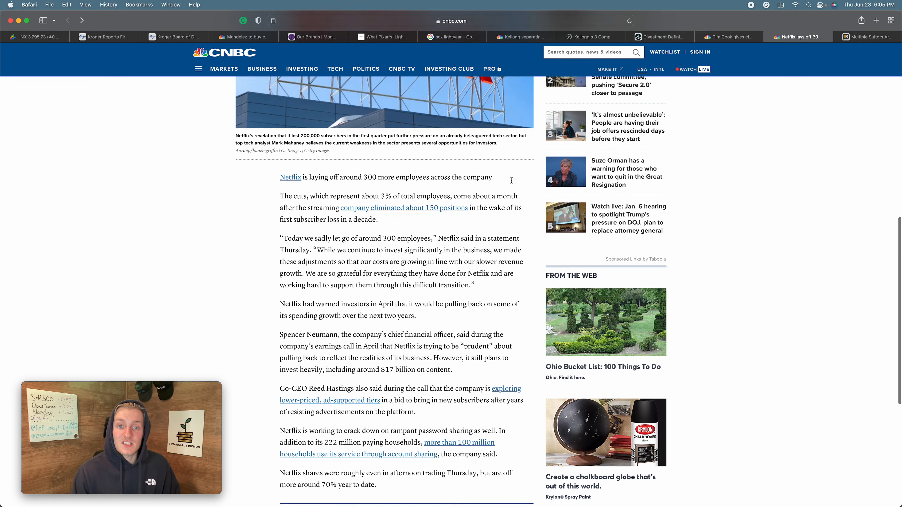
scroll("down", 3)
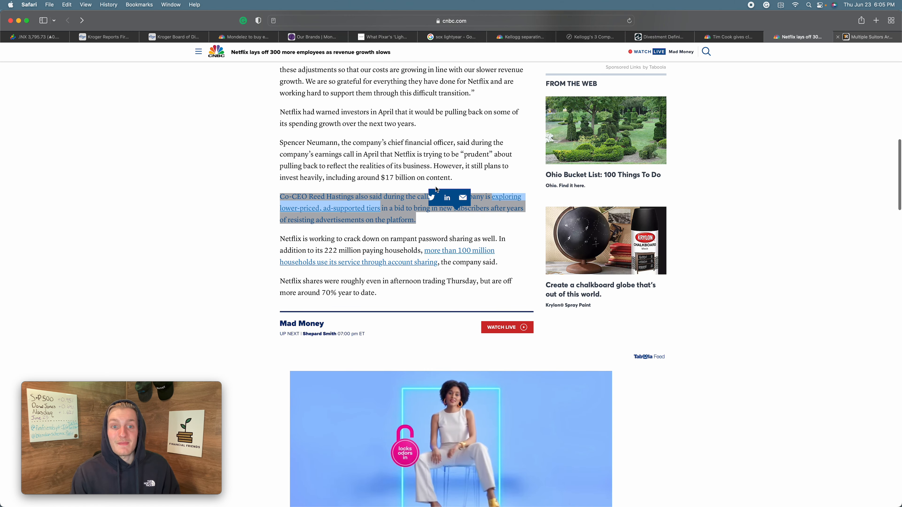
left_click(865, 37)
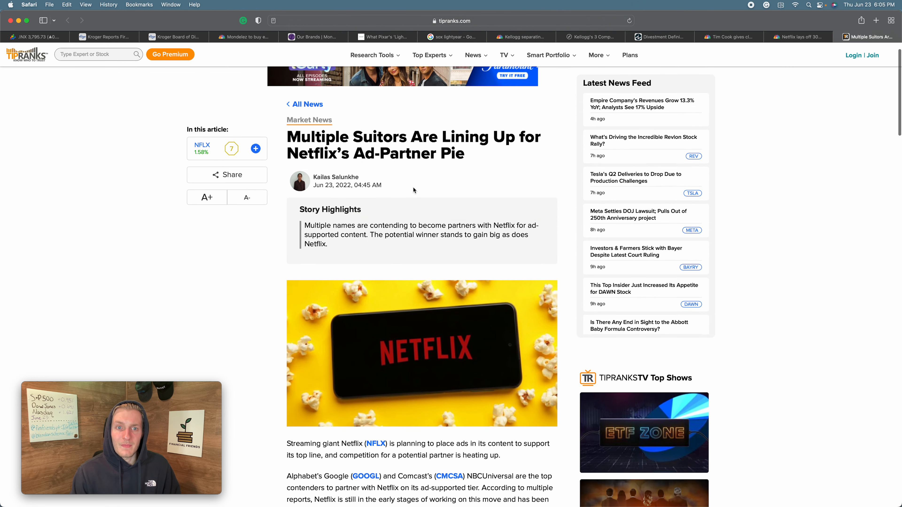
- Skim TipRanks' Google and Comcast contenders paragraph, then return to the Netflix layoffs headline
scroll("down", 3)
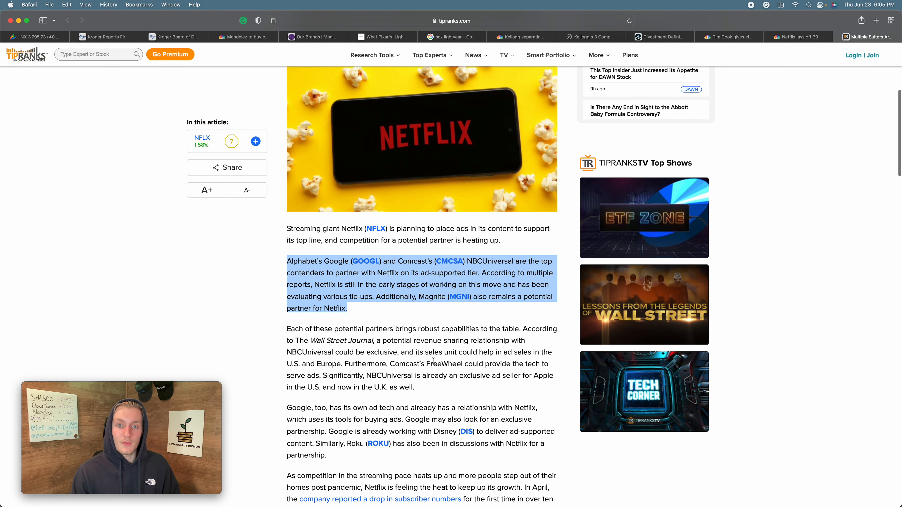
scroll("down", 3)
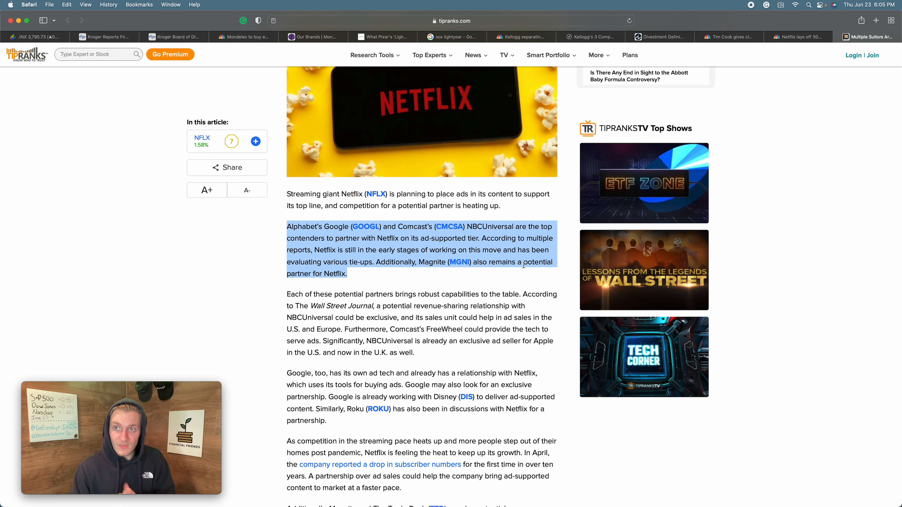
left_click(796, 37)
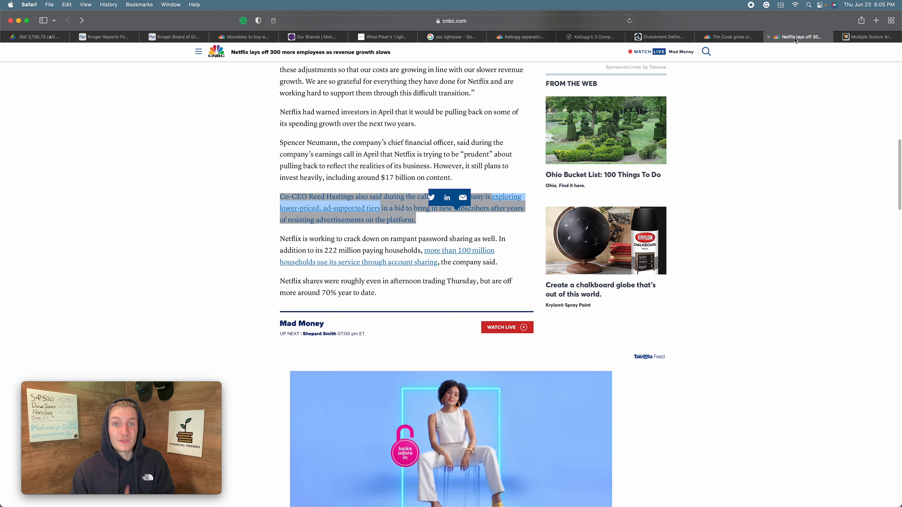
scroll("up", 3)
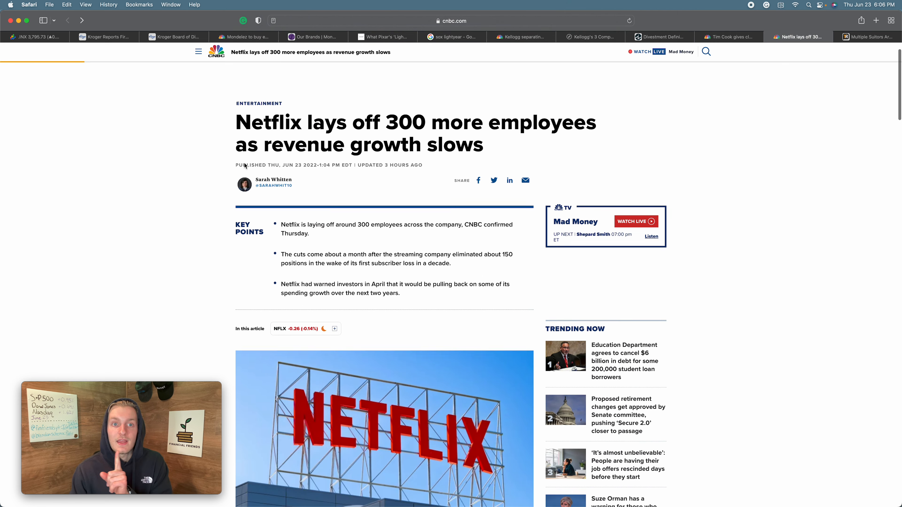